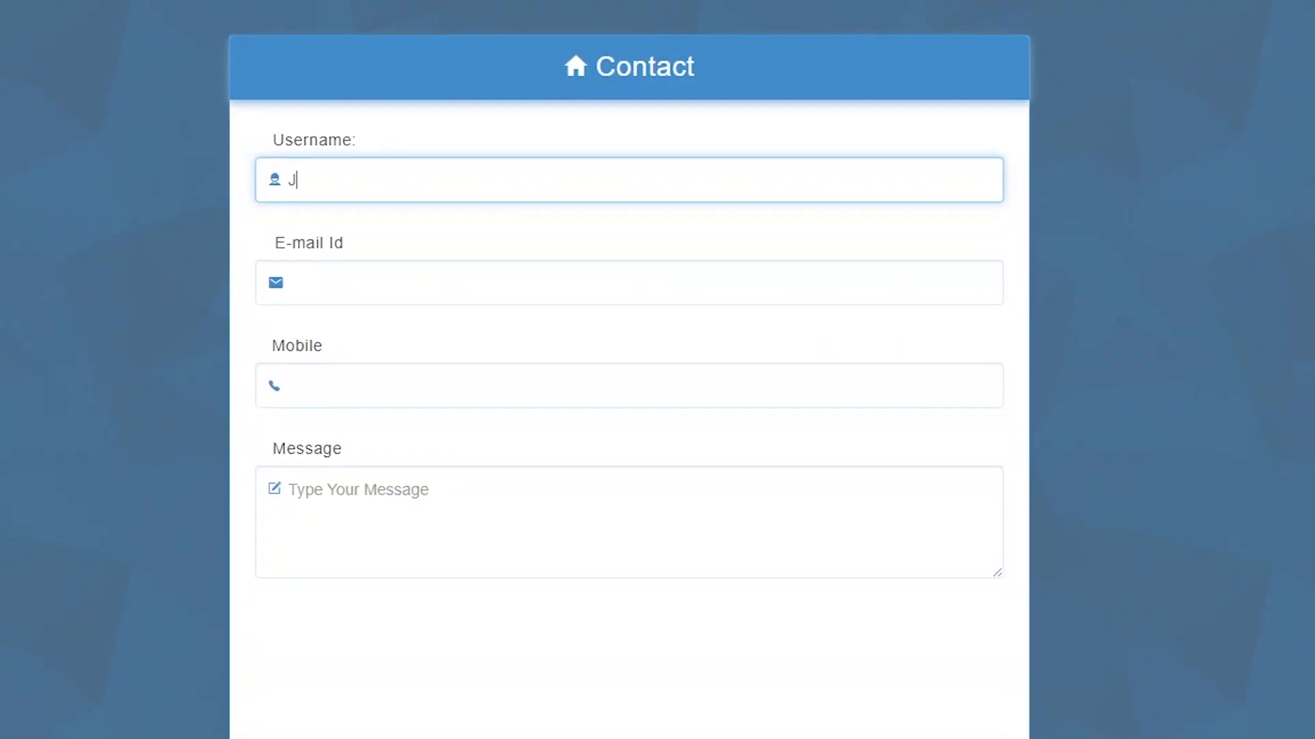
# - Enter a sample username and start typing the e-mail 'jhondoe@' in the contact form
pyautogui.write('jhondoe@')
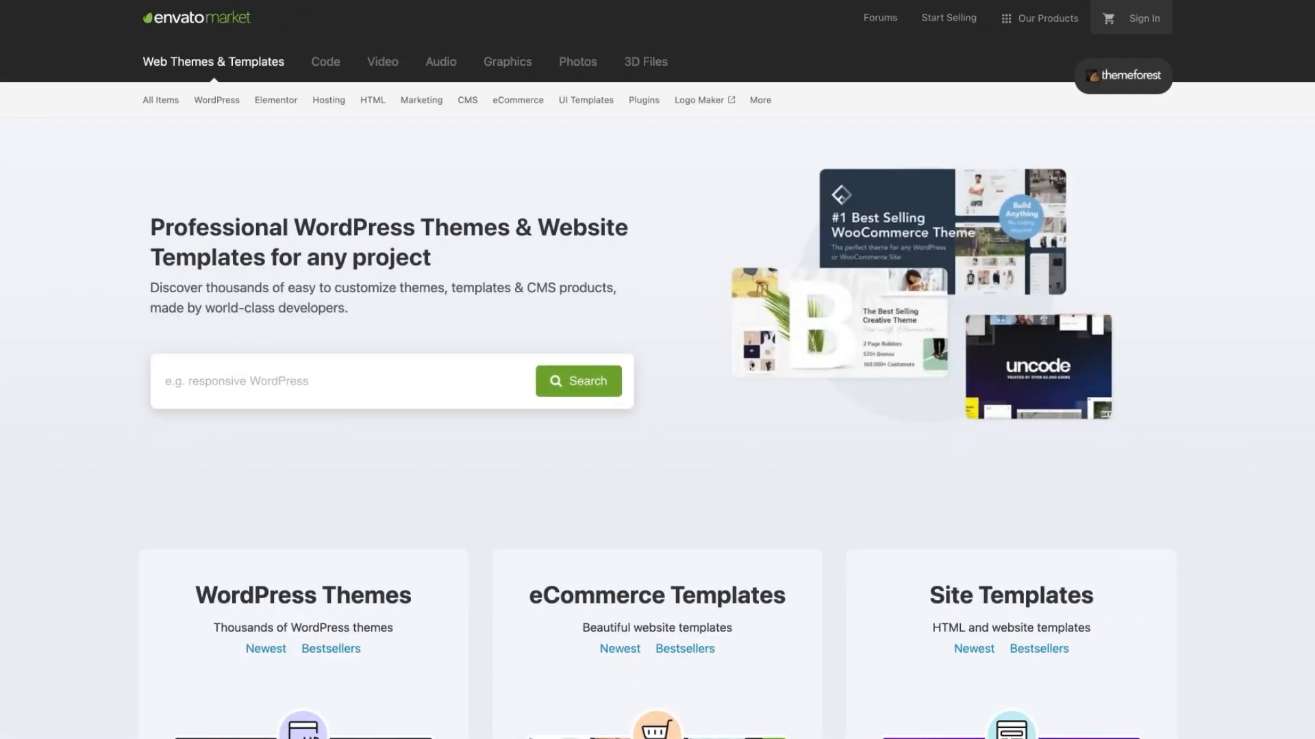
# - Move from the Envato Market Web Themes homepage to the next item's live demo
pyautogui.click(325, 61)
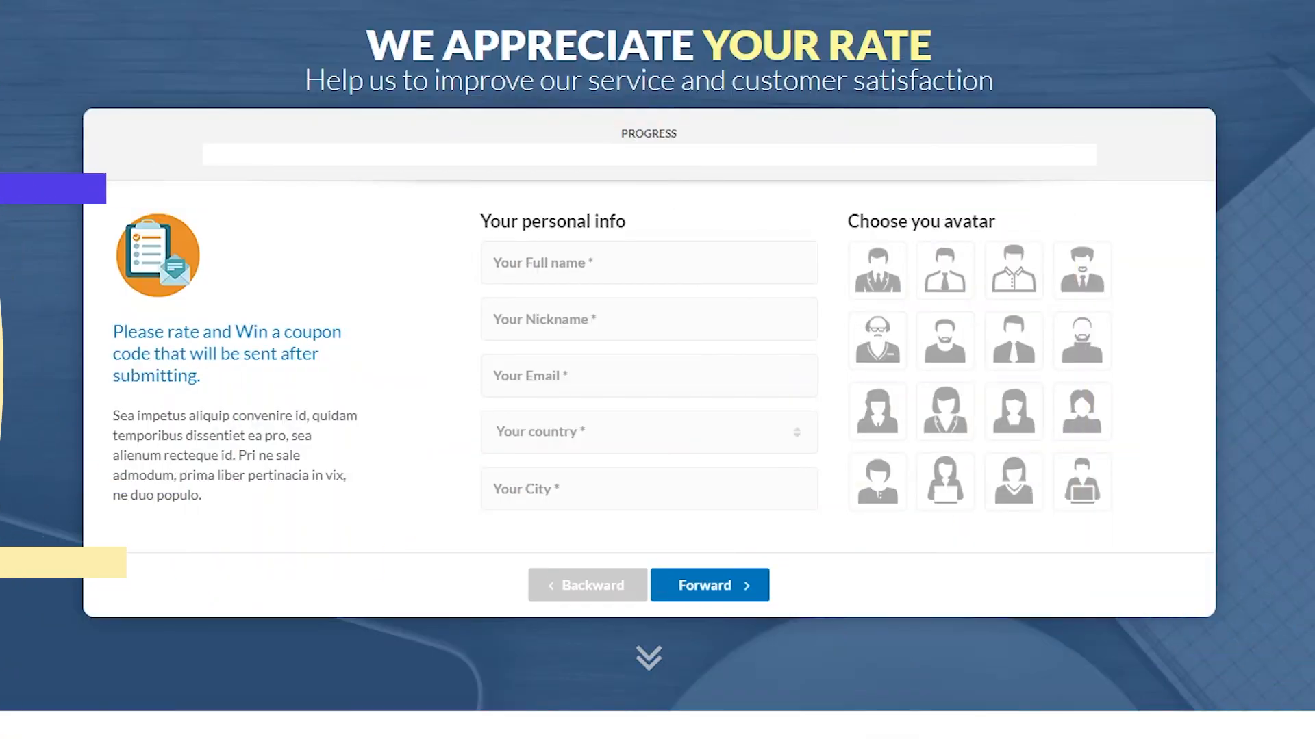
# - Fill in name, nickname, 'johndoe@gmail' e-mail and New York, pick the bearded avatar, and go forward
pyautogui.write('John Doe')
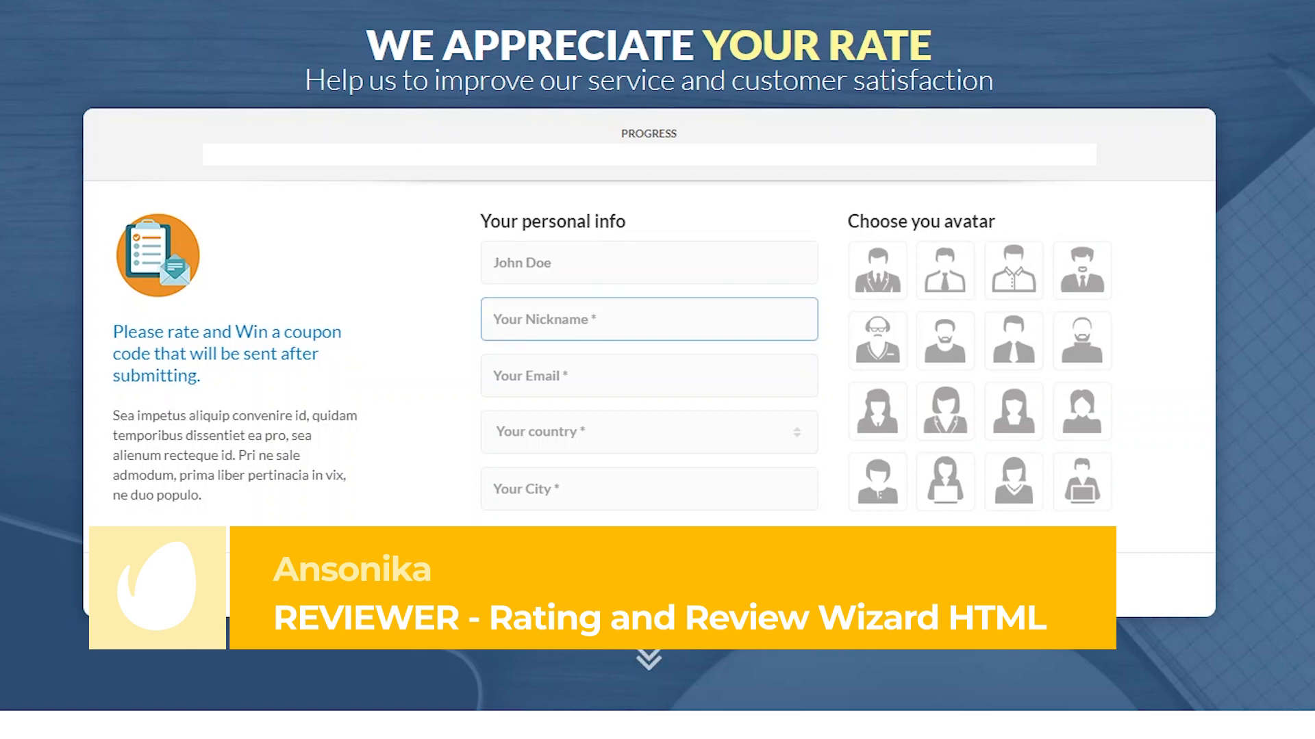
pyautogui.write('johndoe@gmail.com')
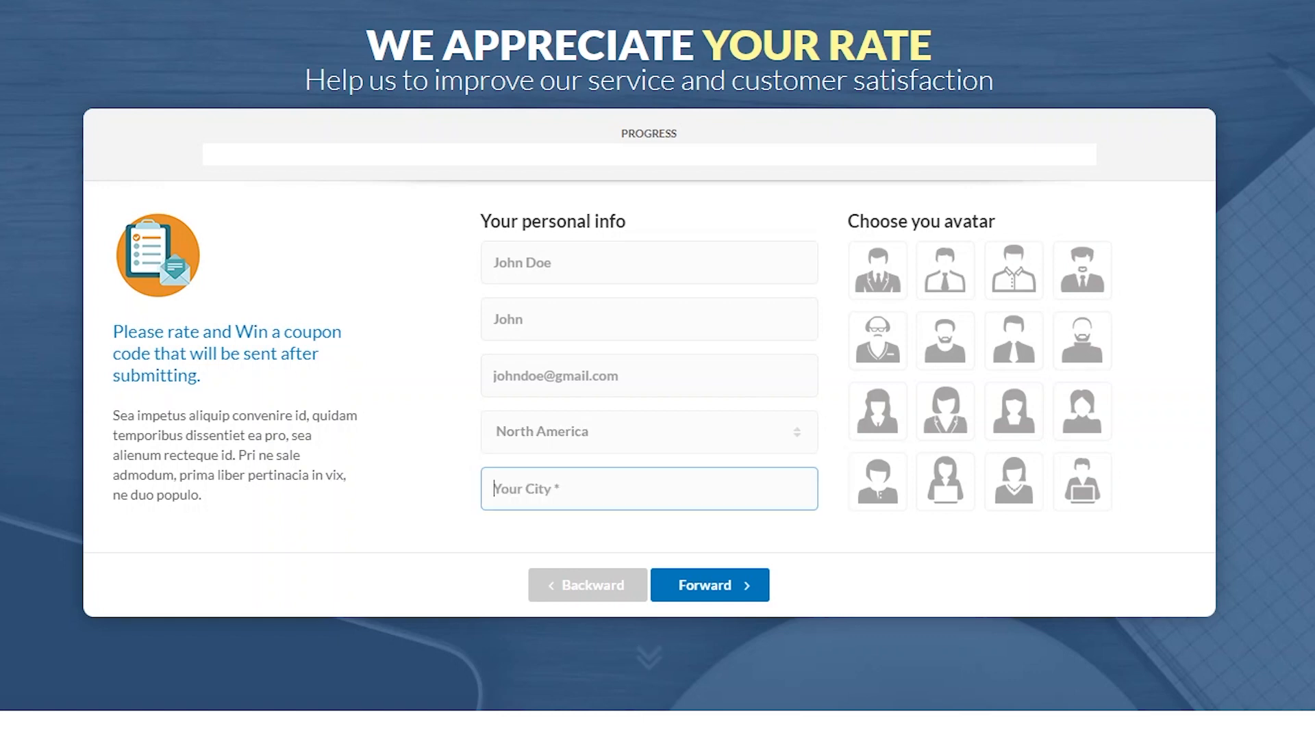
pyautogui.write('New York')
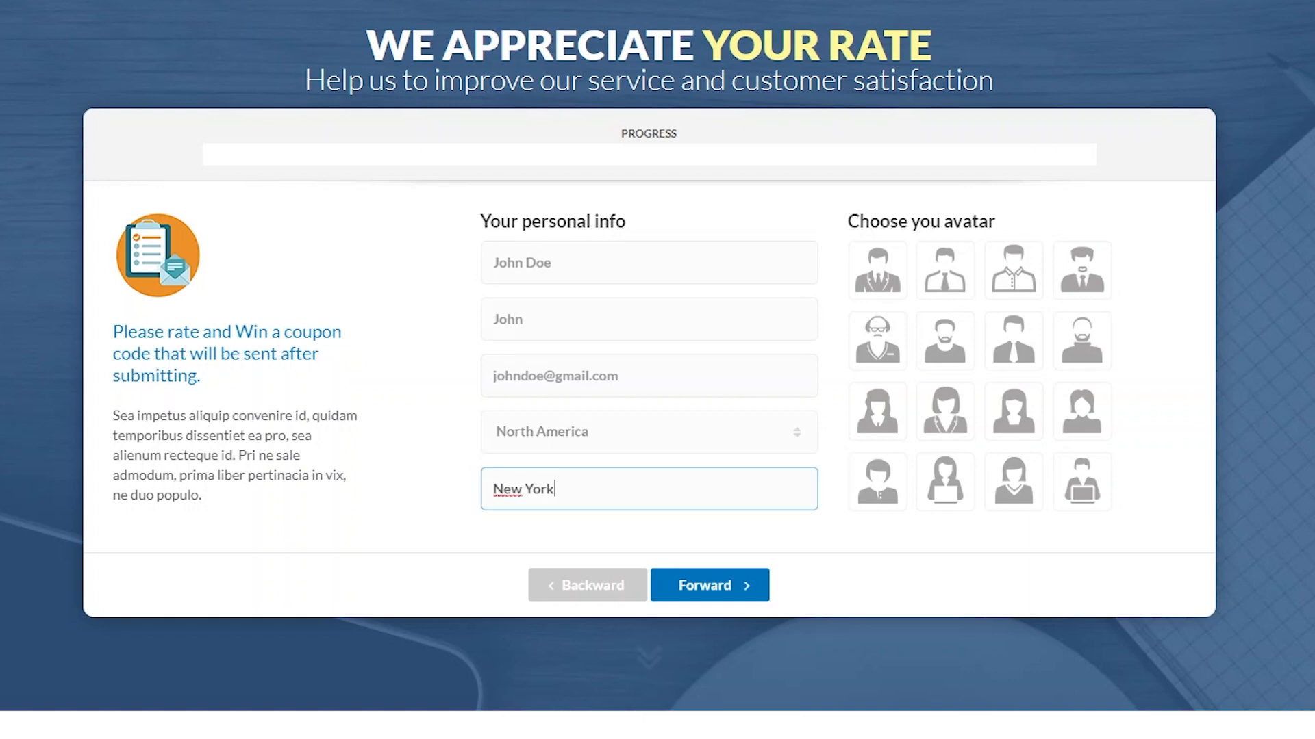
pyautogui.click(1080, 340)
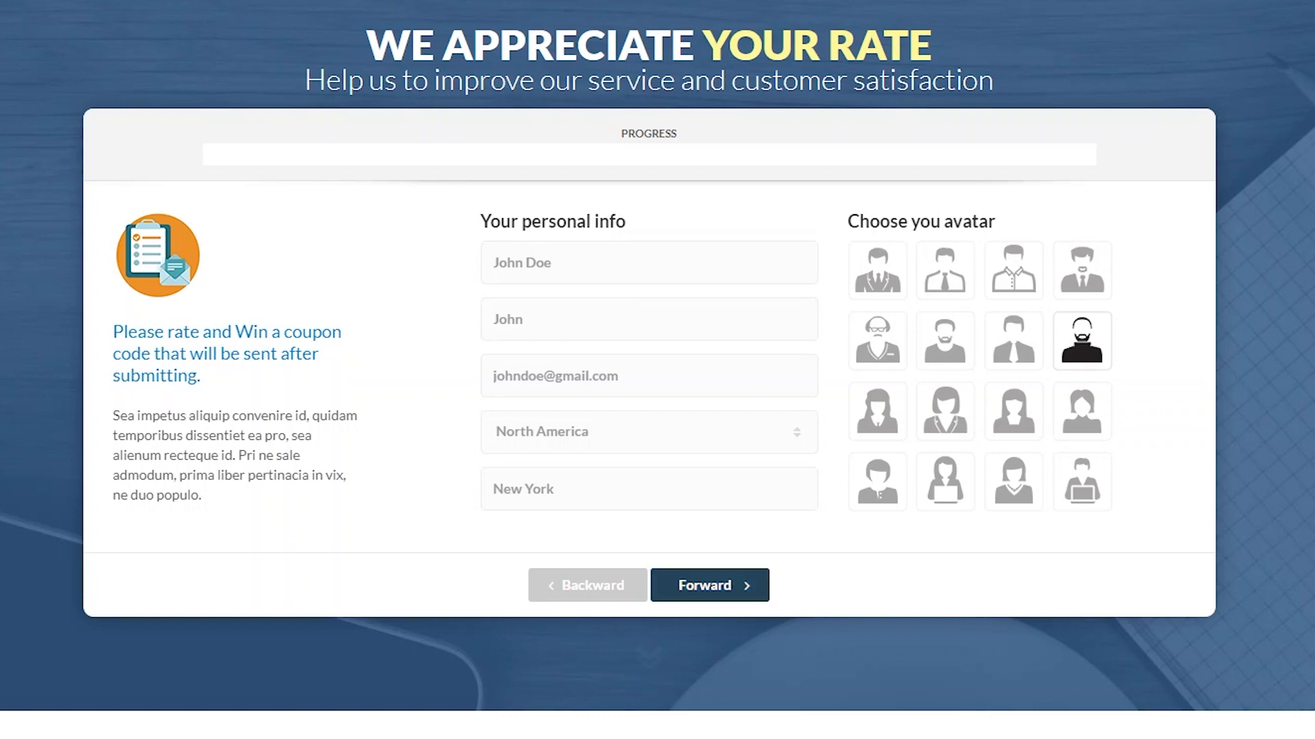
pyautogui.click(709, 584)
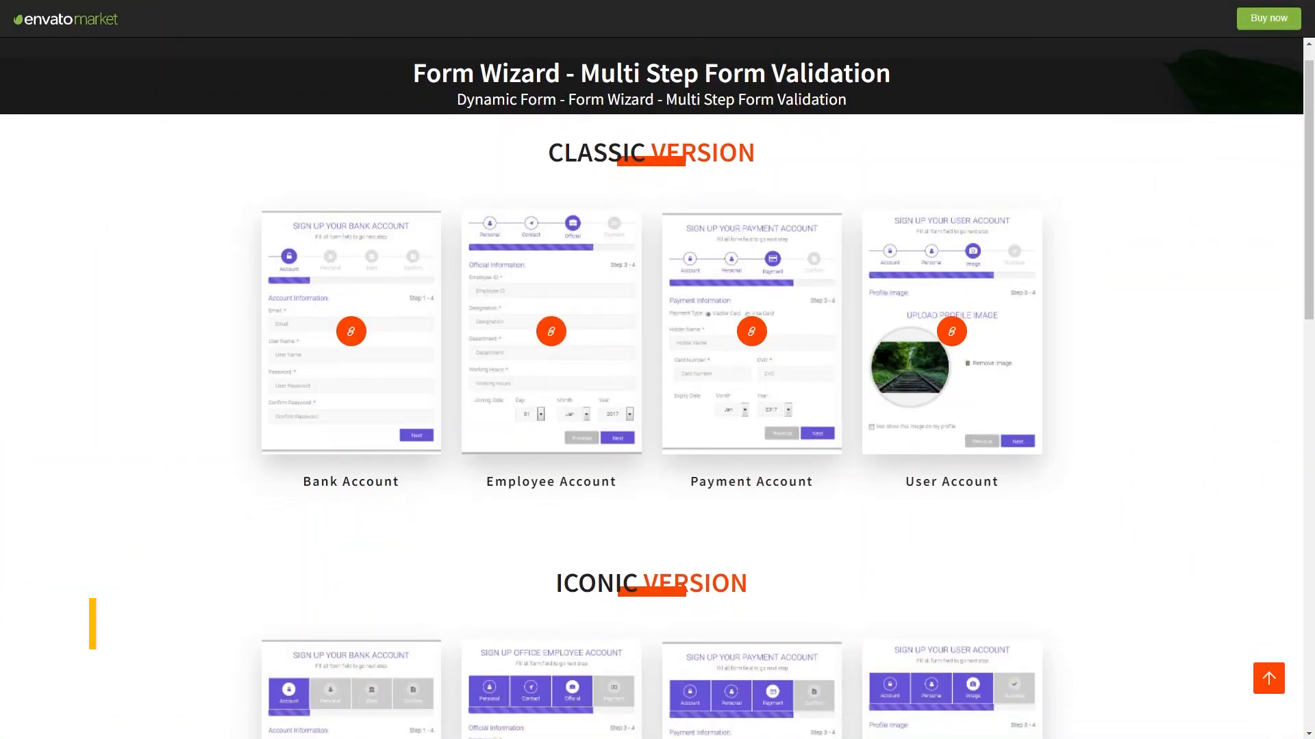
# - Scroll to the bank account form, fill in the account details, then fill in most personal details
pyautogui.scroll(-3)
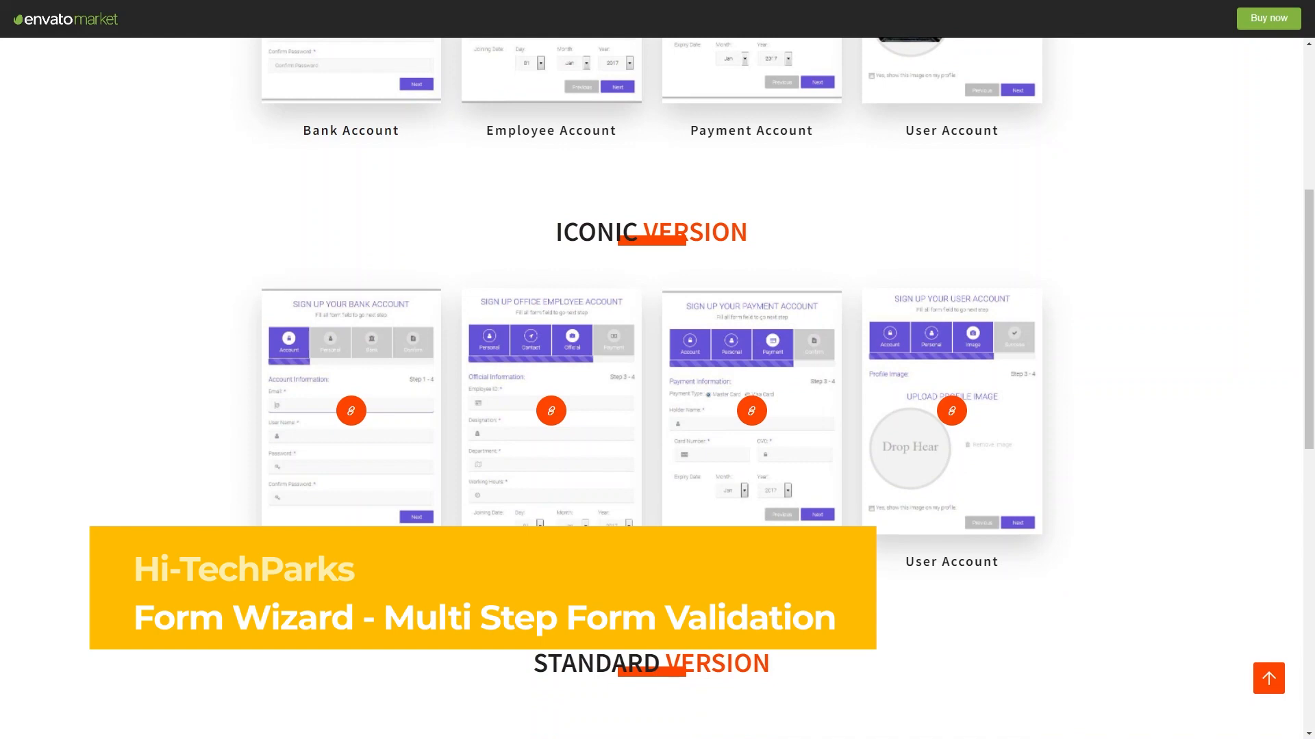
pyautogui.scroll(-3)
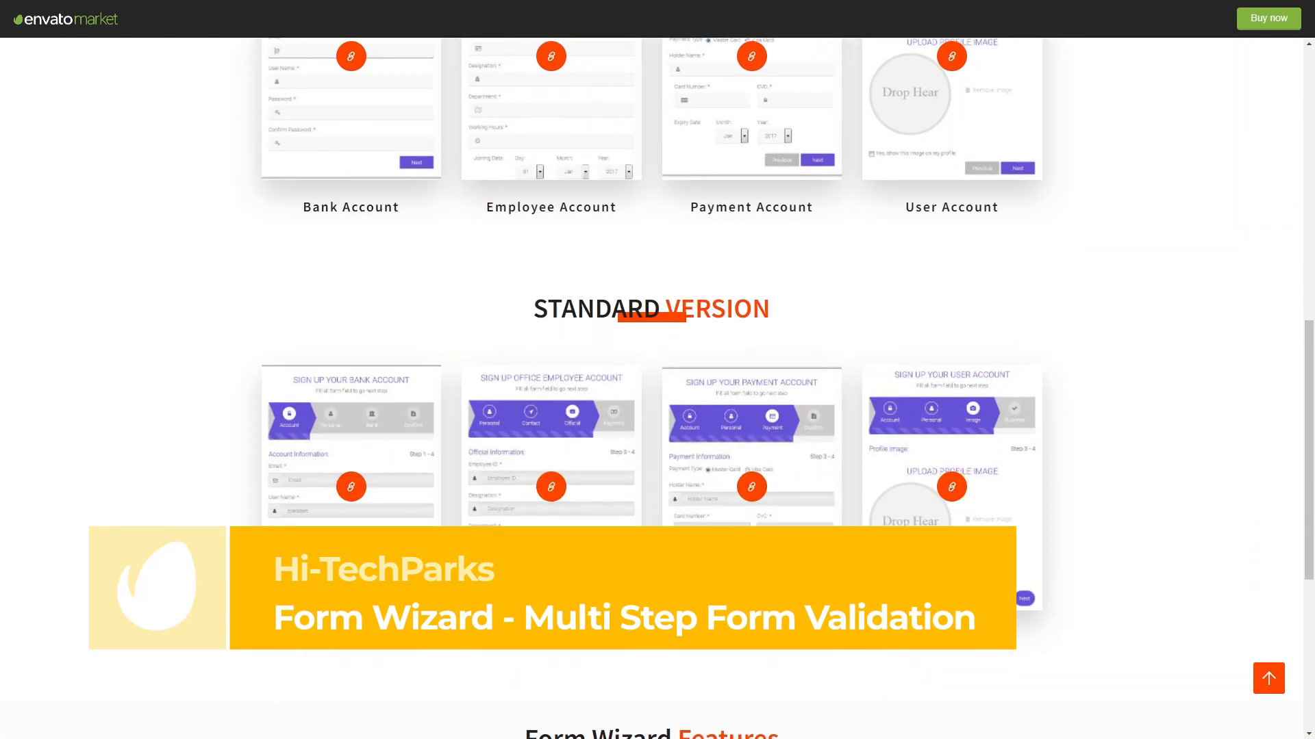
pyautogui.scroll(-3)
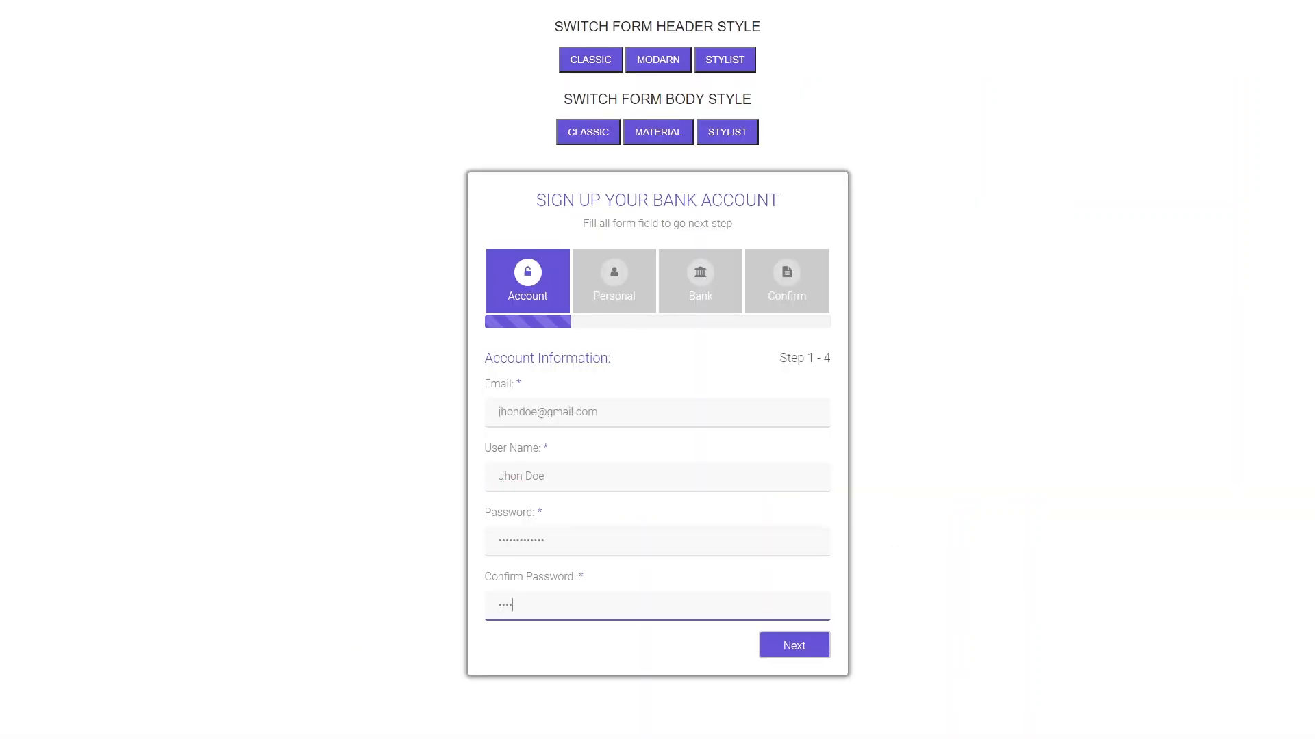
pyautogui.click(792, 645)
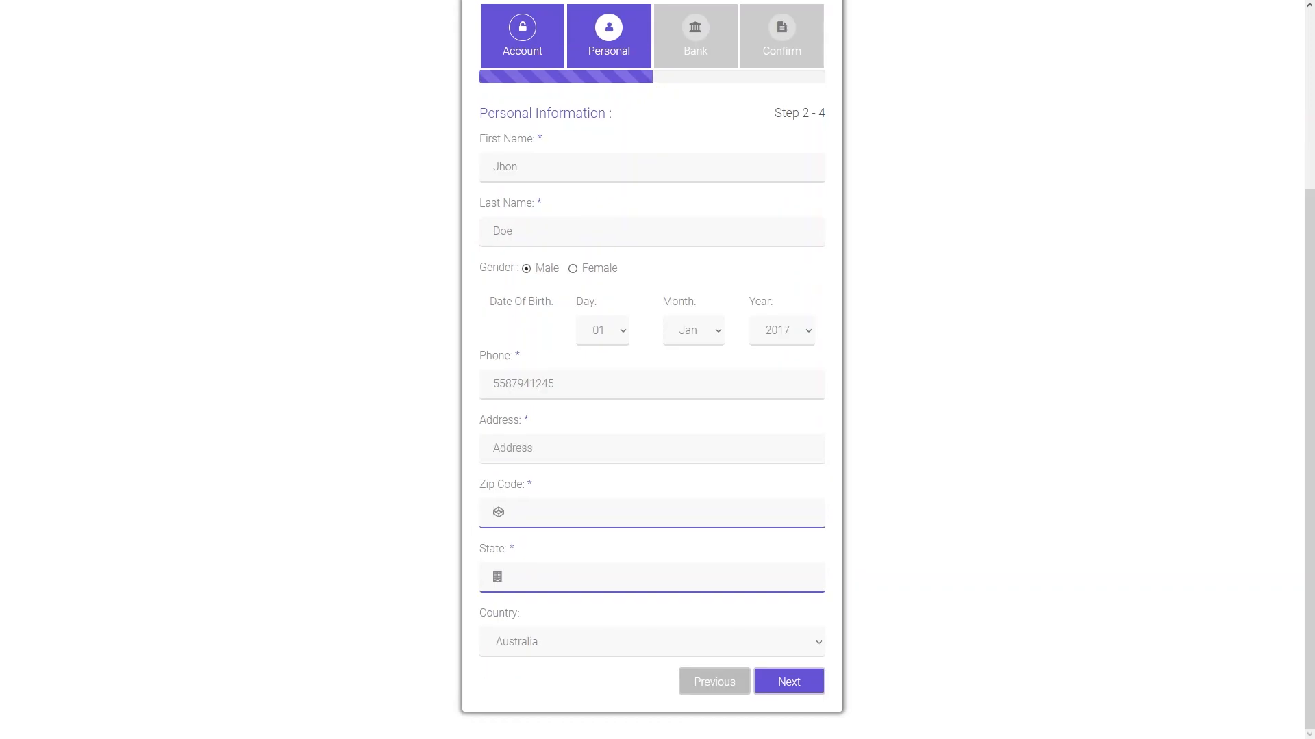
pyautogui.click(788, 680)
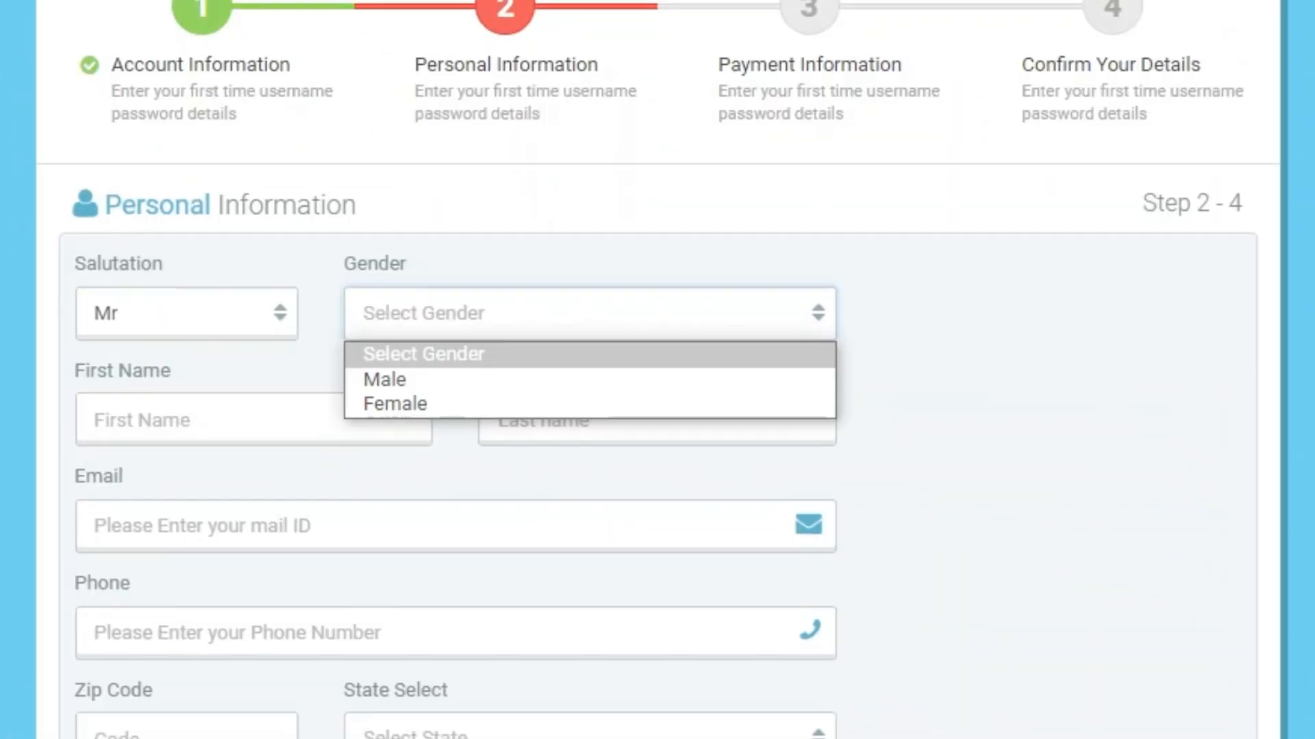
pyautogui.write('Doe')
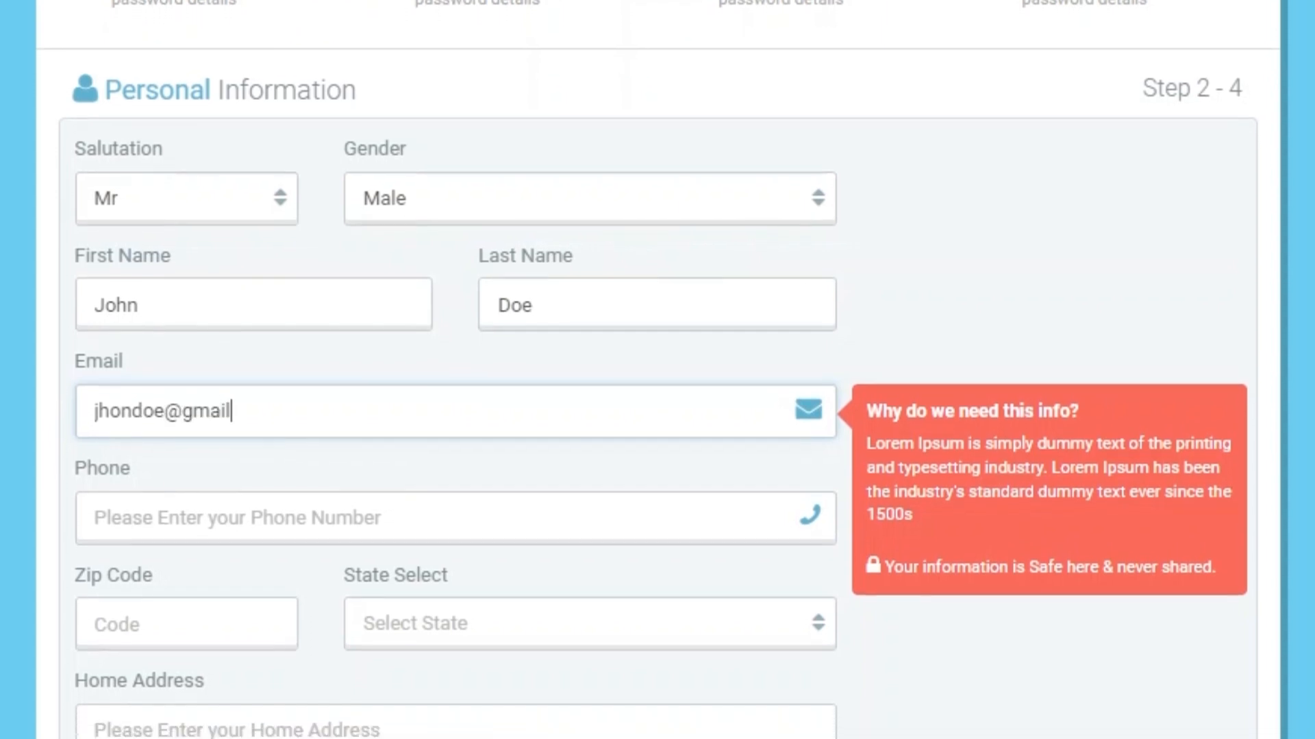
pyautogui.write('123456789')
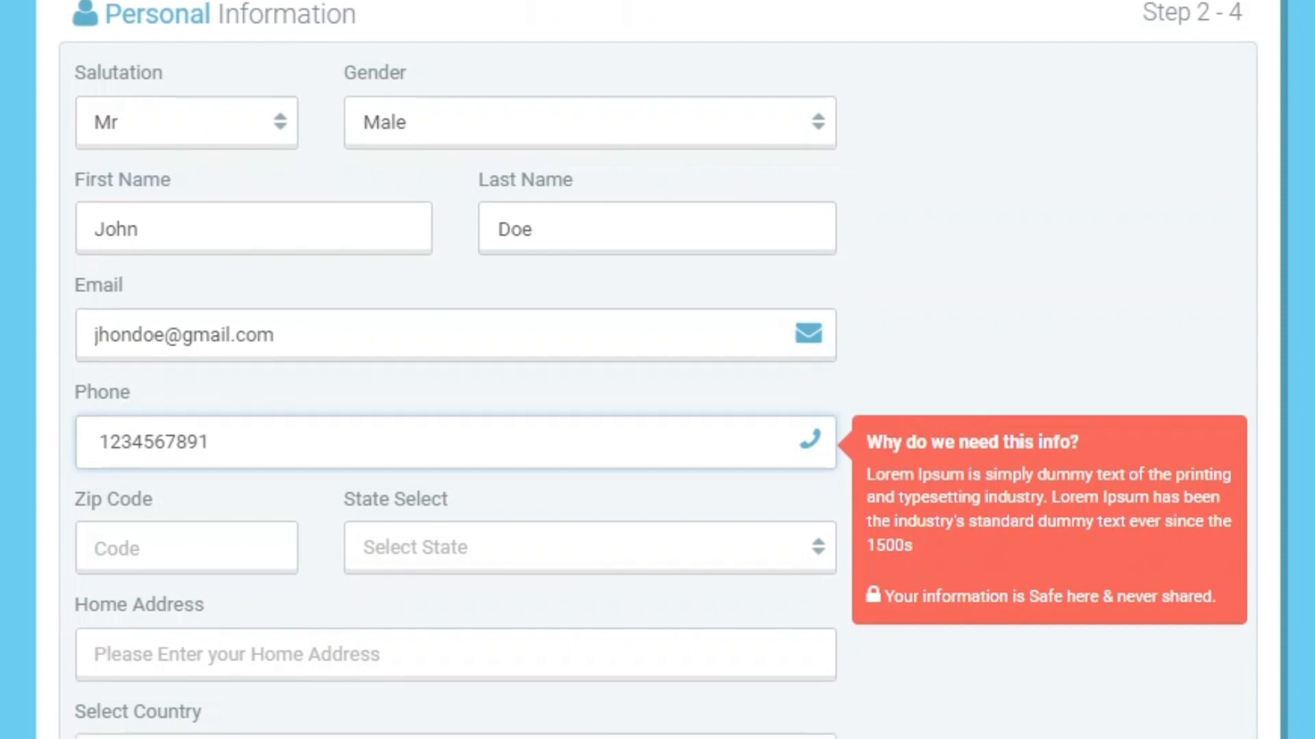
pyautogui.write('12345')
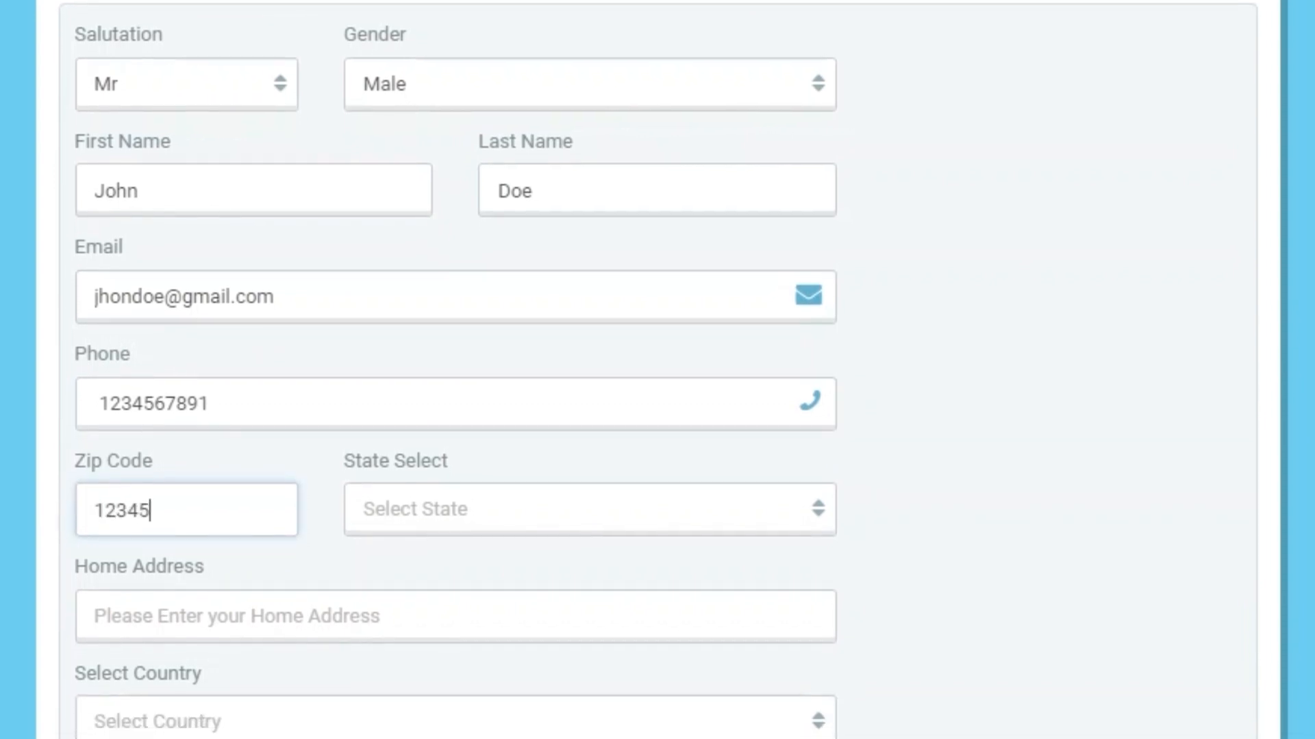
pyautogui.scroll(-3)
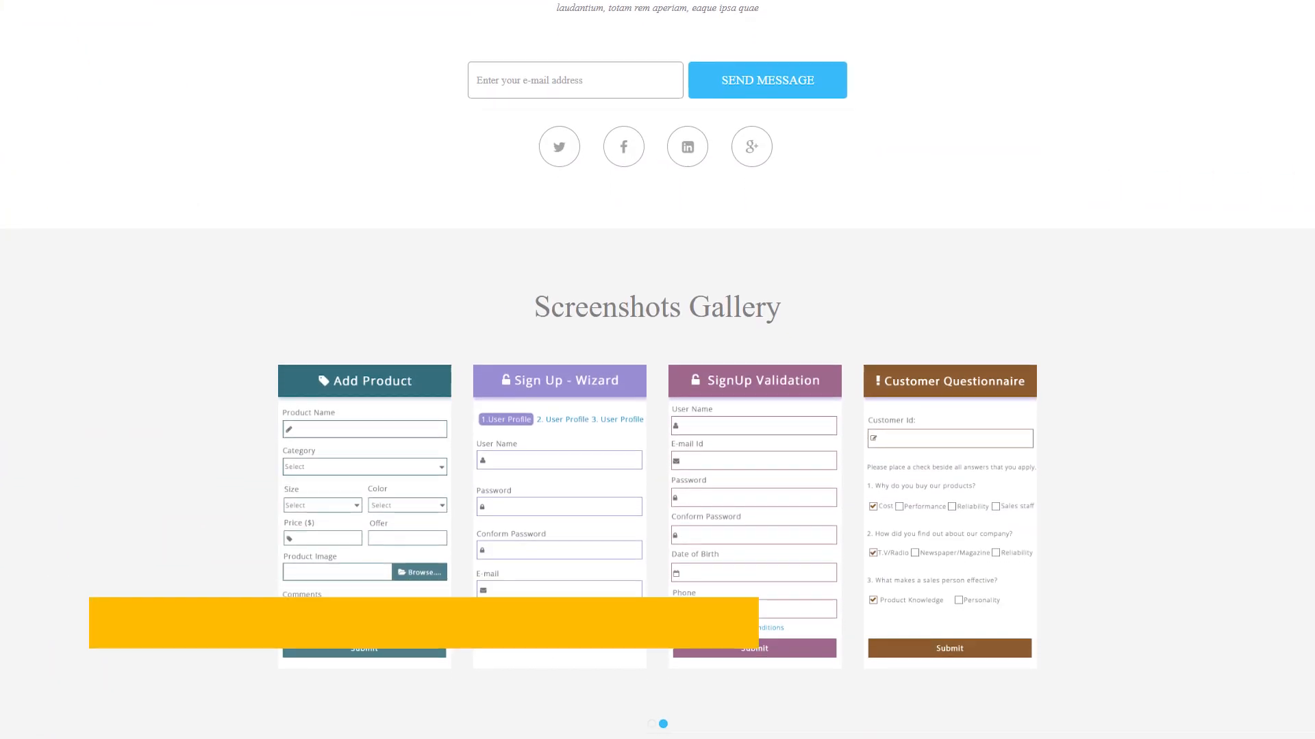
# - Scroll past the Screenshots Gallery to the Switchery basic, radio and sized toggle switches
pyautogui.scroll(-3)
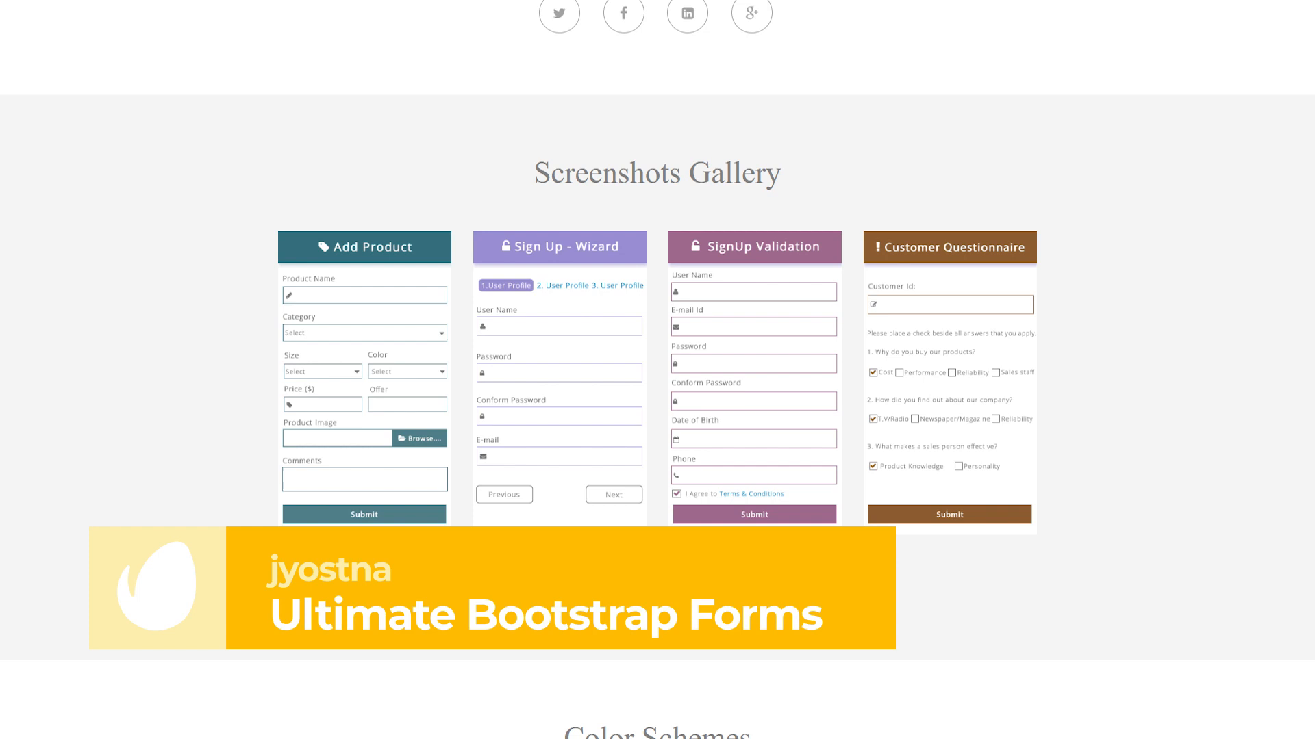
pyautogui.scroll(-3)
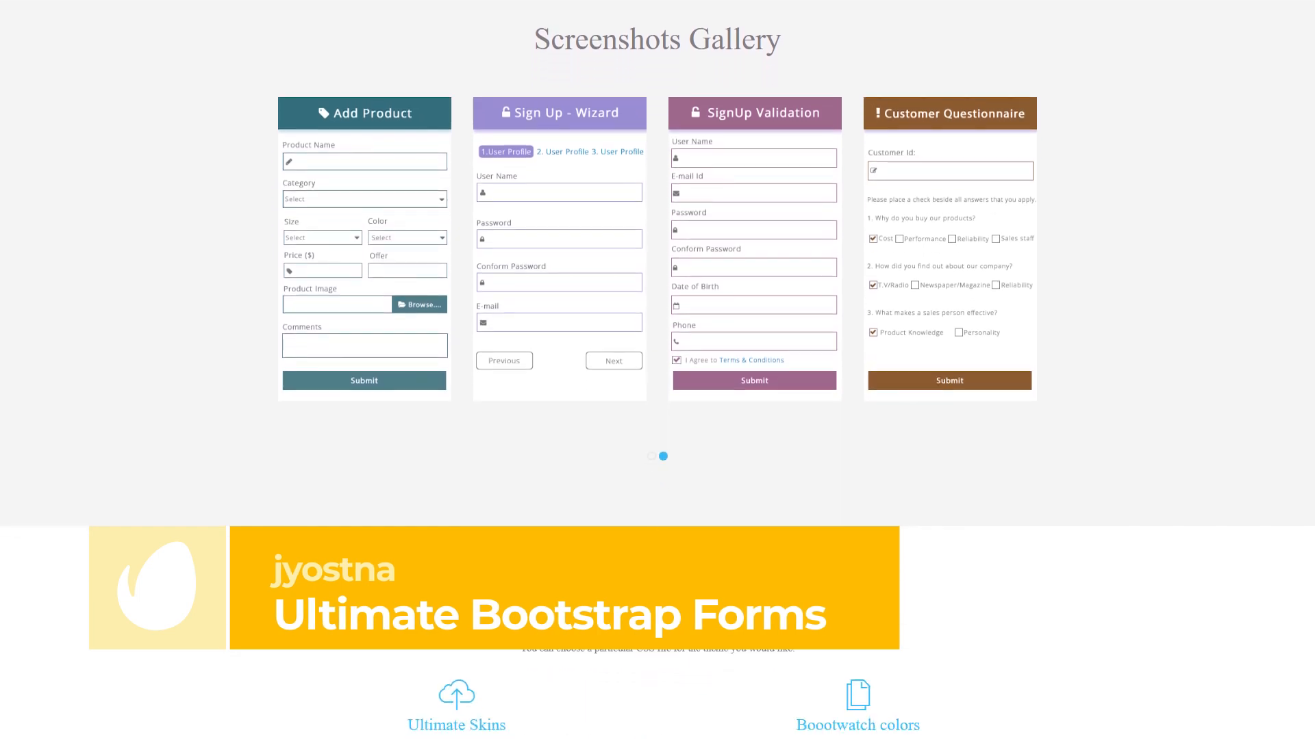
pyautogui.scroll(-3)
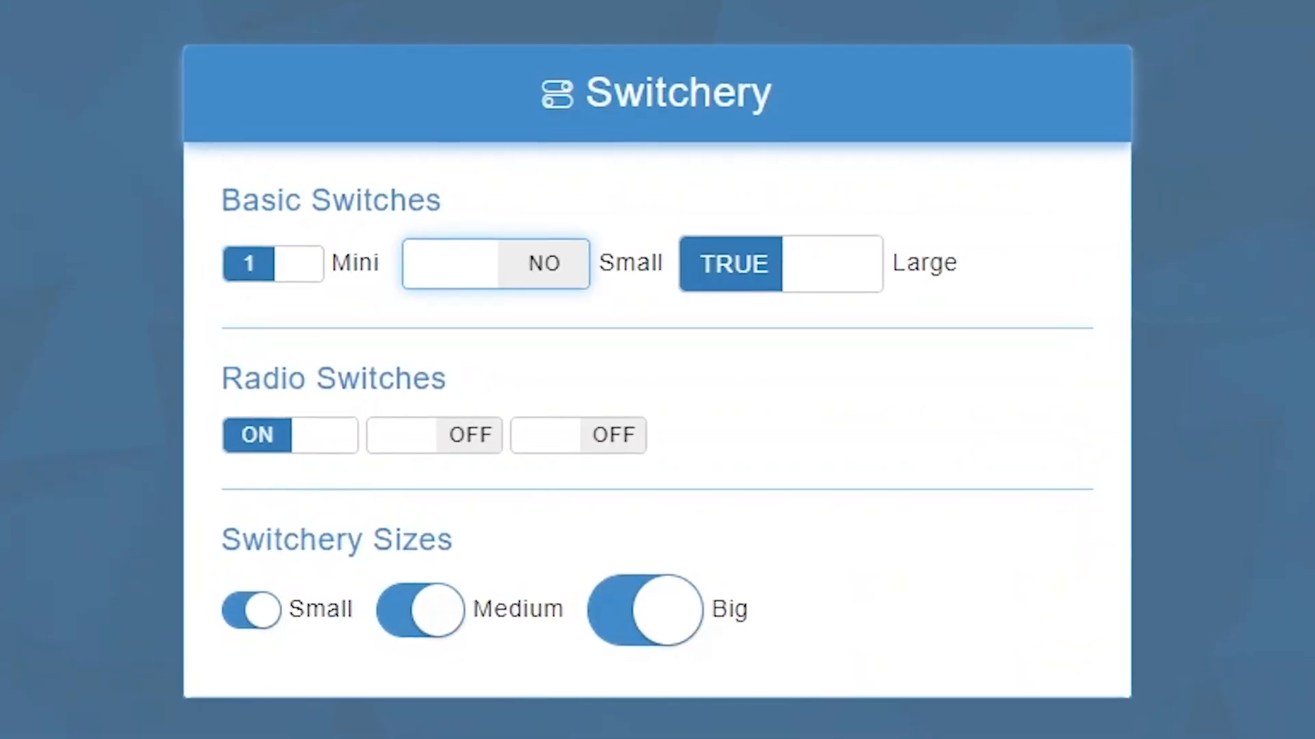
pyautogui.scroll(-3)
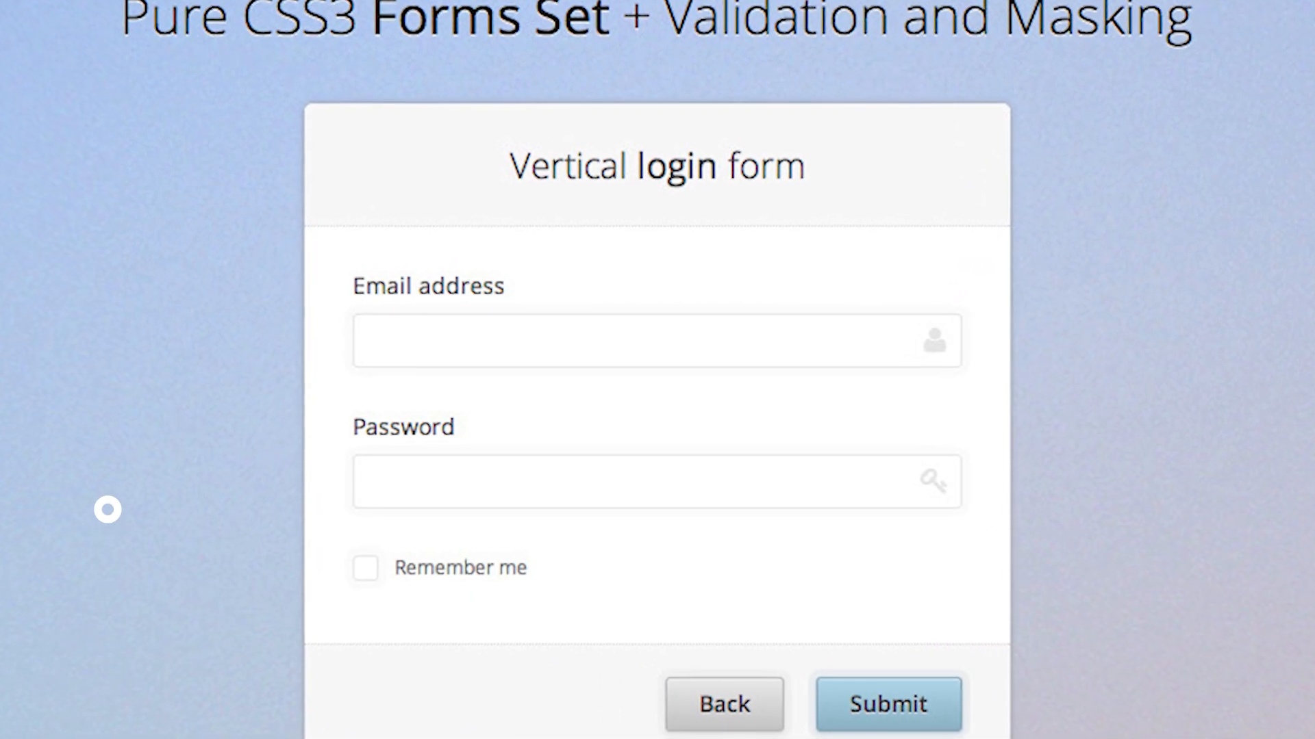
# - Trigger validation on the empty login form, enter e-mail and password, and tick Remember me
pyautogui.click(888, 702)
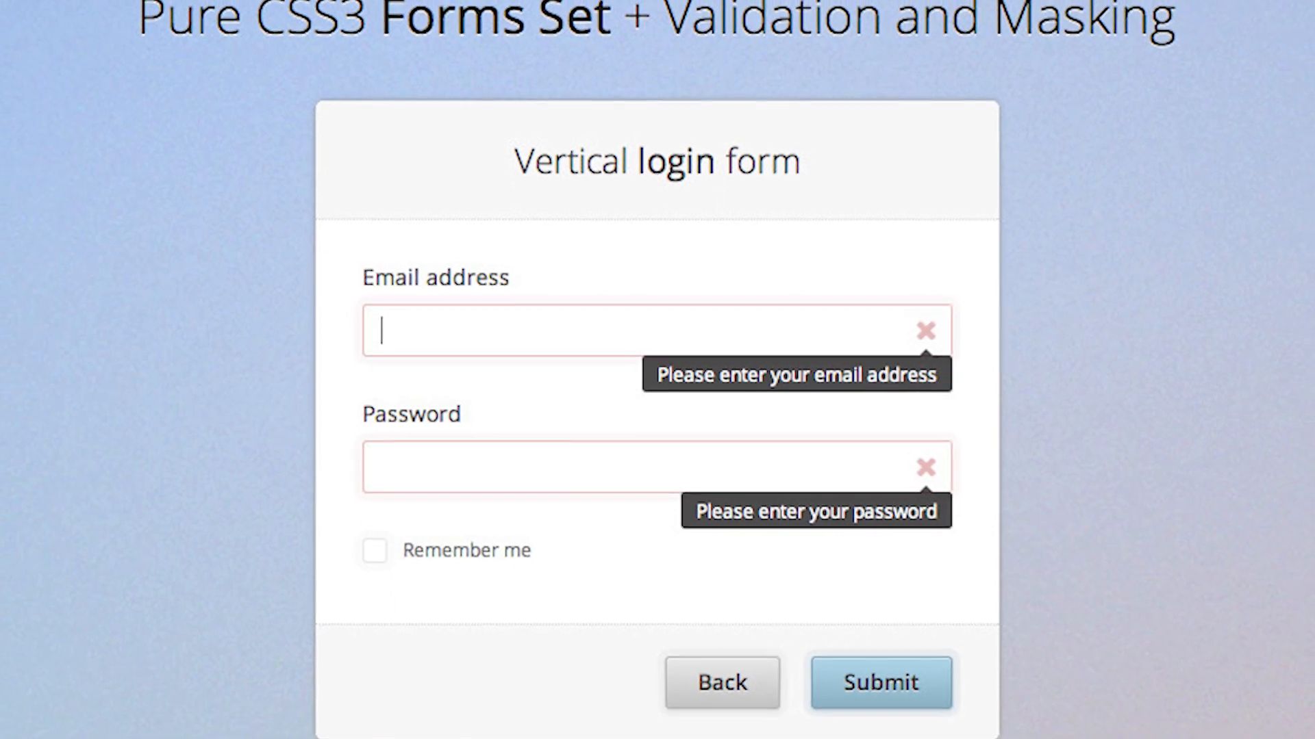
pyautogui.scroll(-3)
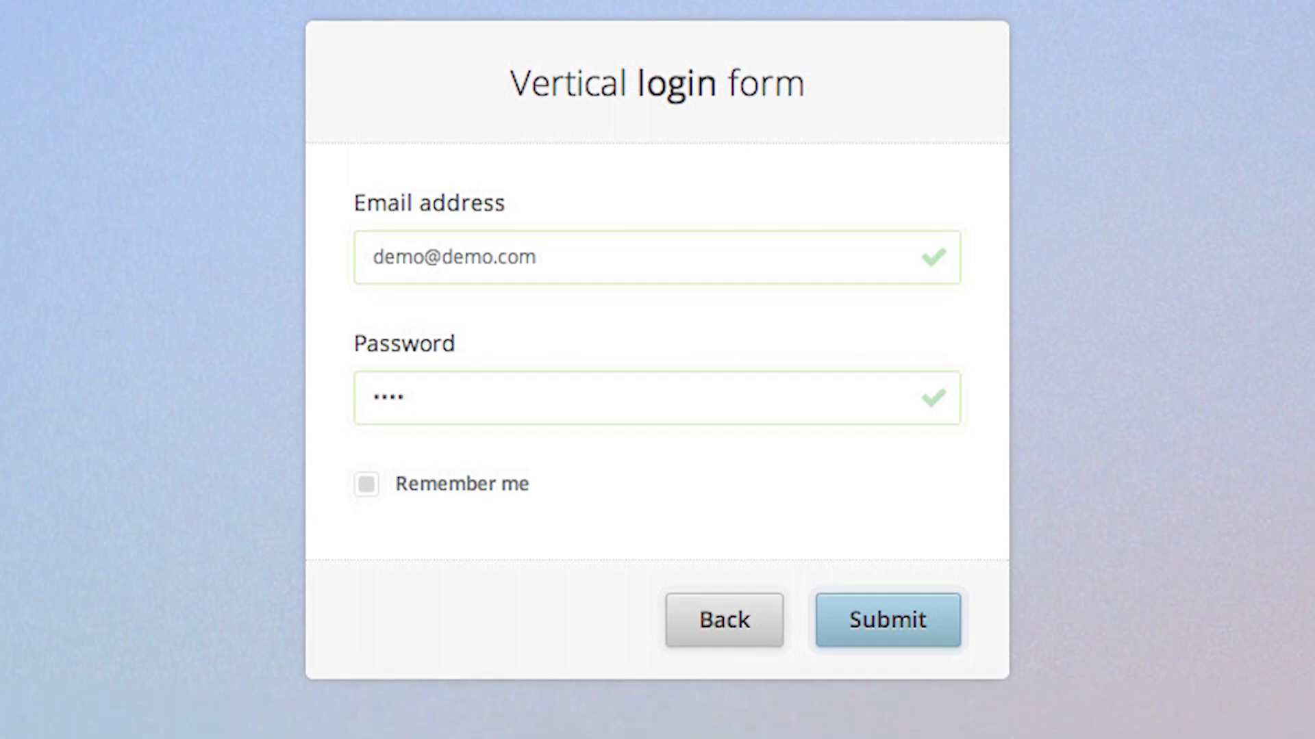
pyautogui.click(887, 620)
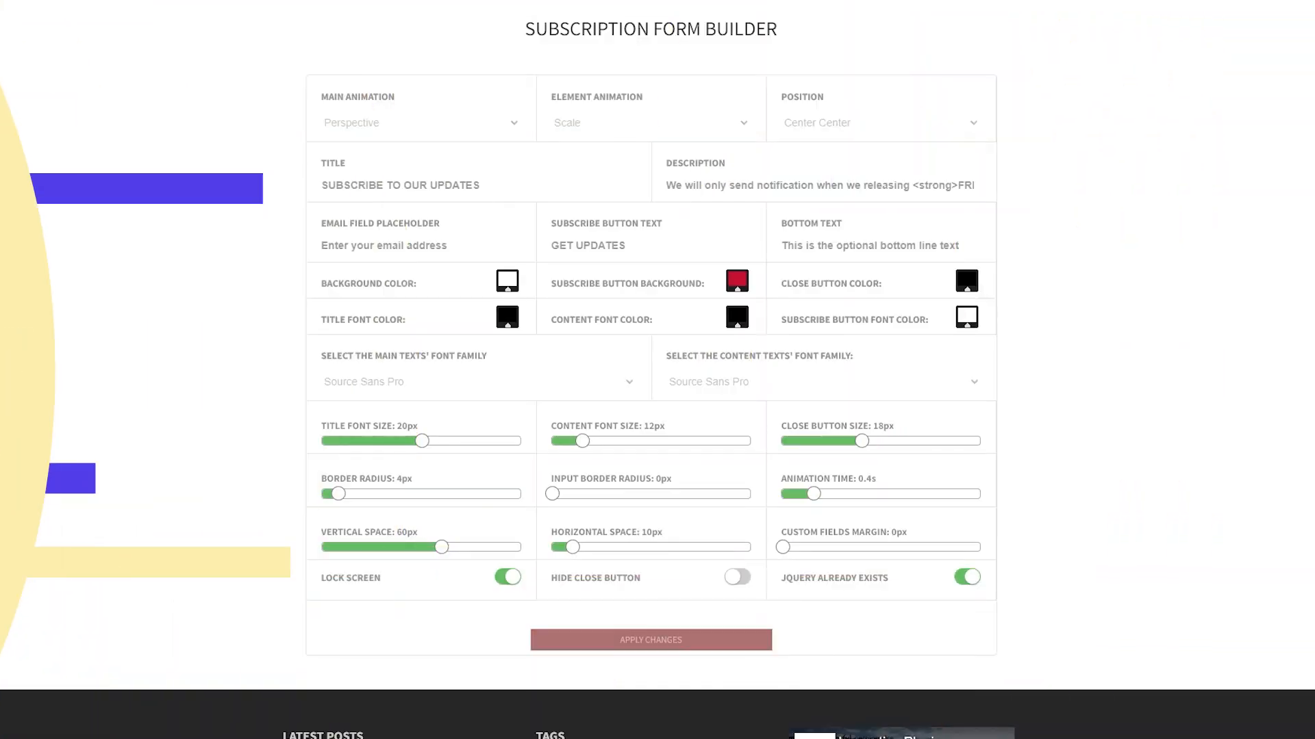
# - Restyle the popup with pale green background, cyan button, purple close mark and larger text, then preview
pyautogui.click(650, 639)
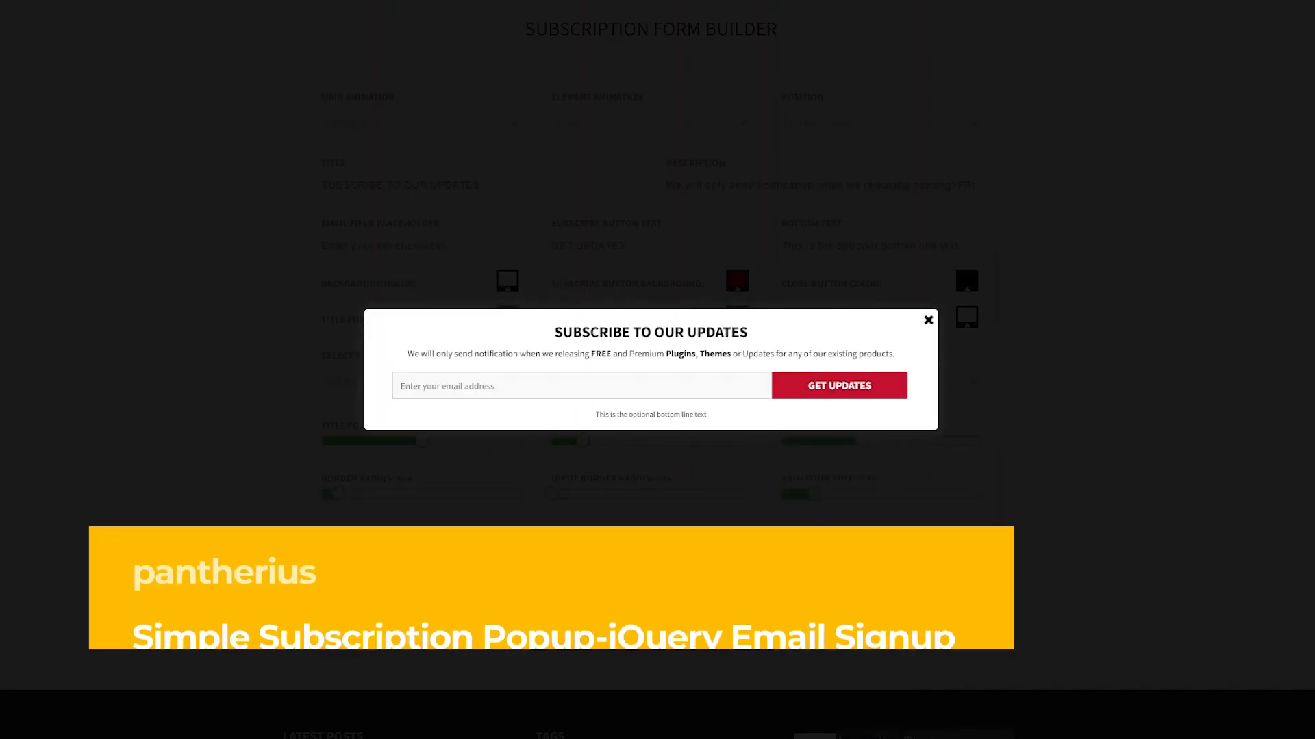
pyautogui.click(927, 319)
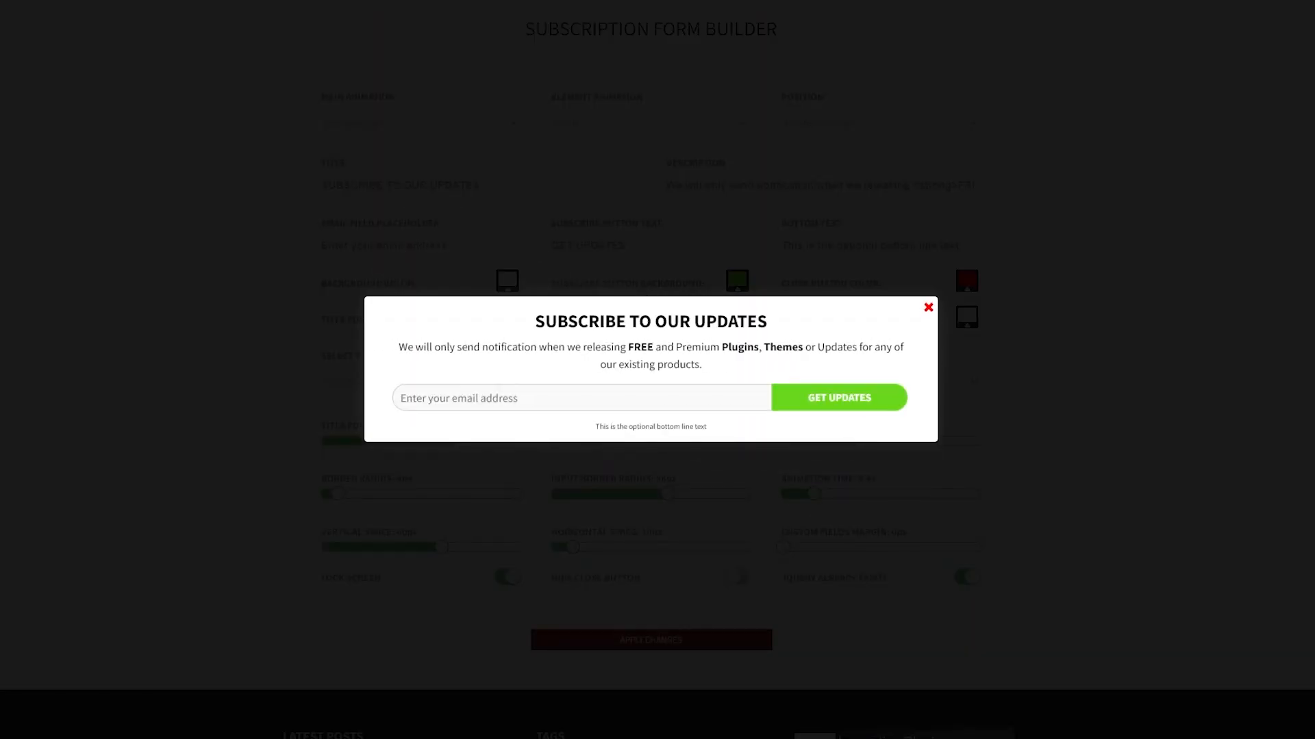
pyautogui.click(929, 307)
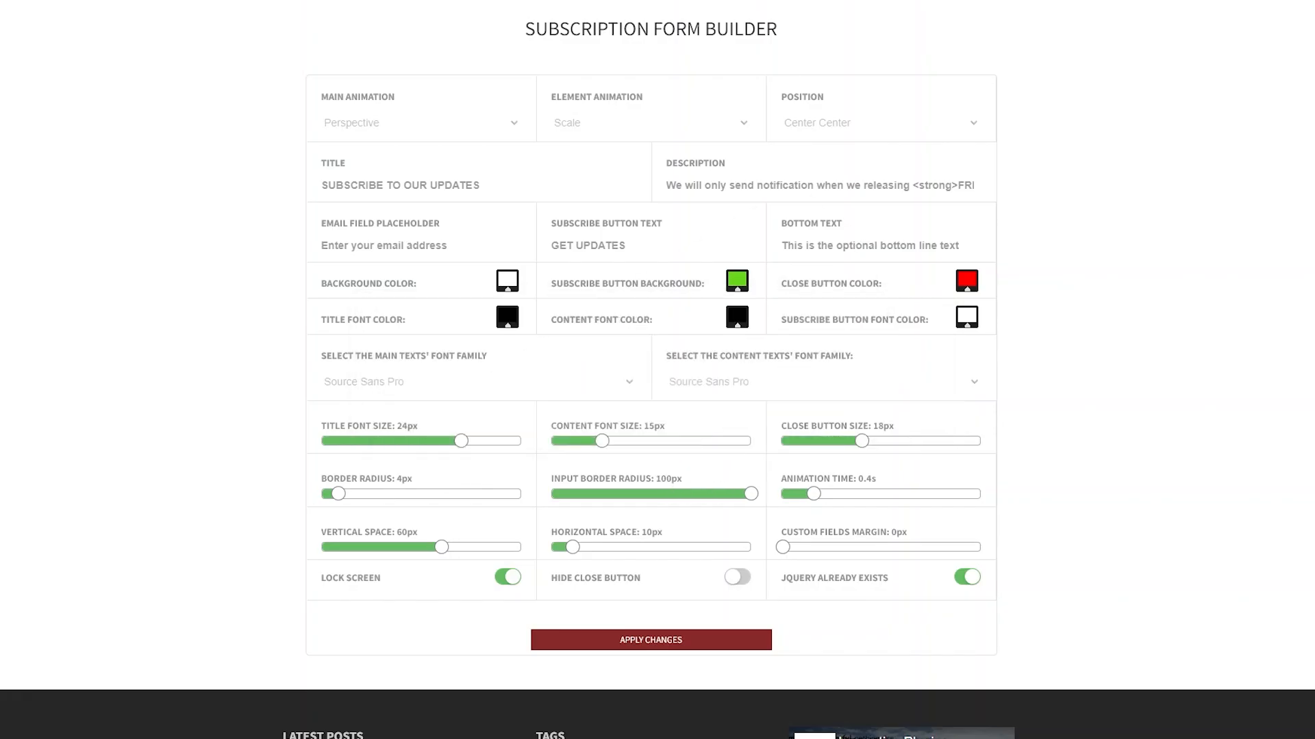
pyautogui.click(736, 281)
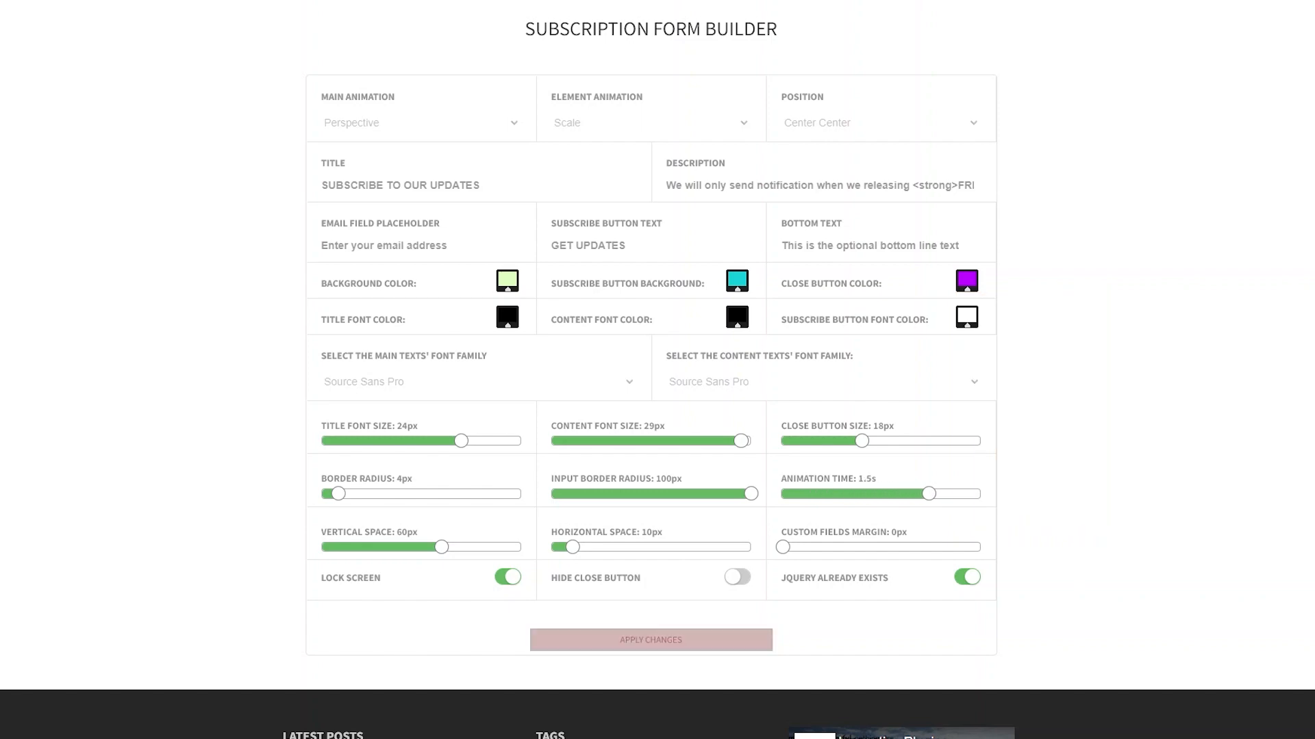
pyautogui.click(650, 639)
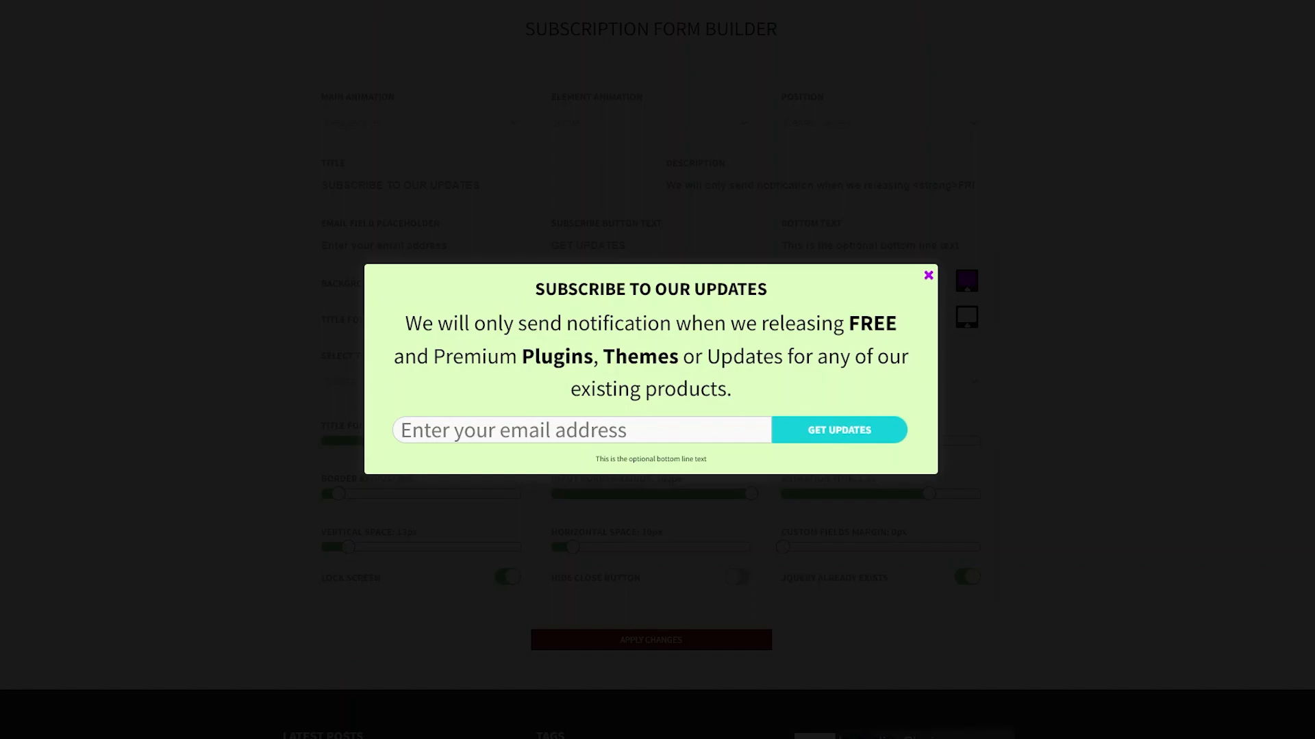
pyautogui.click(928, 275)
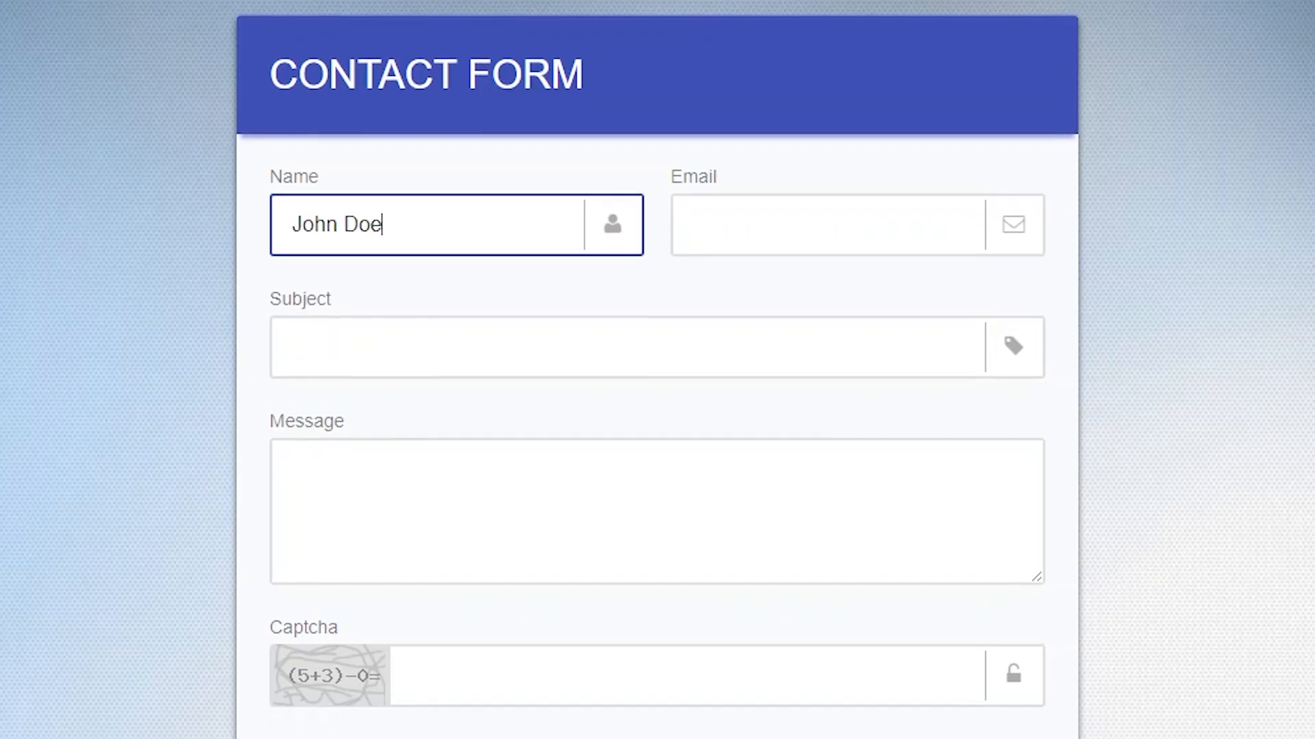
# - Enter 'Contact' in the Contact Form's Name field
pyautogui.write('Contact')
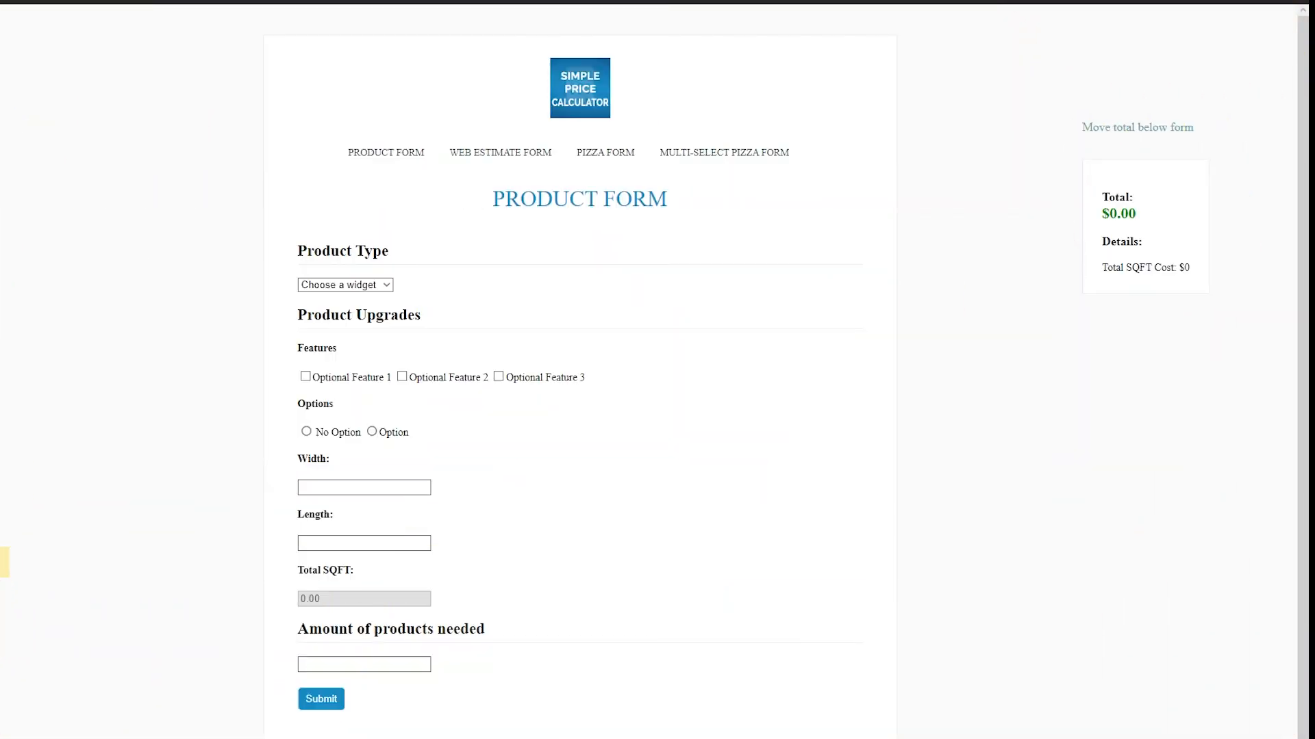
# - Select Advanced Widget with Features 1 and 2, width 4, length 8, quantity 4
pyautogui.click(345, 284)
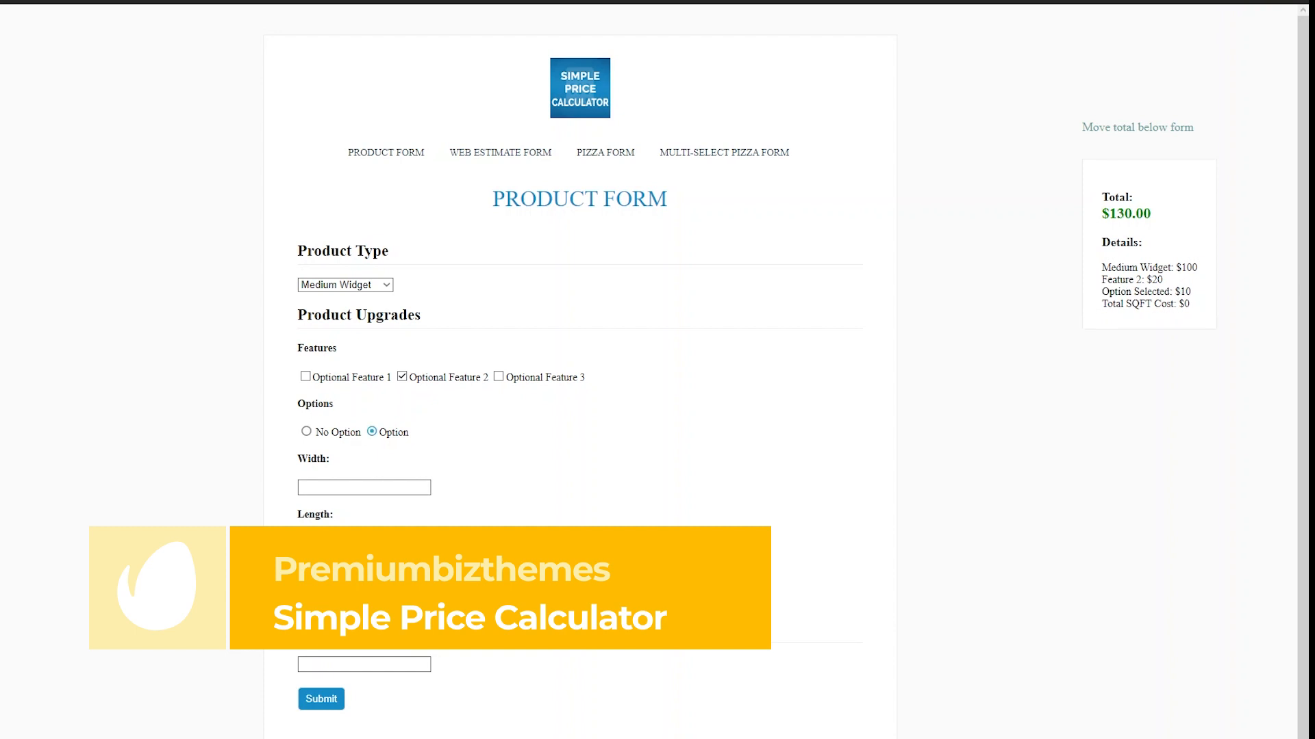
pyautogui.write('3')
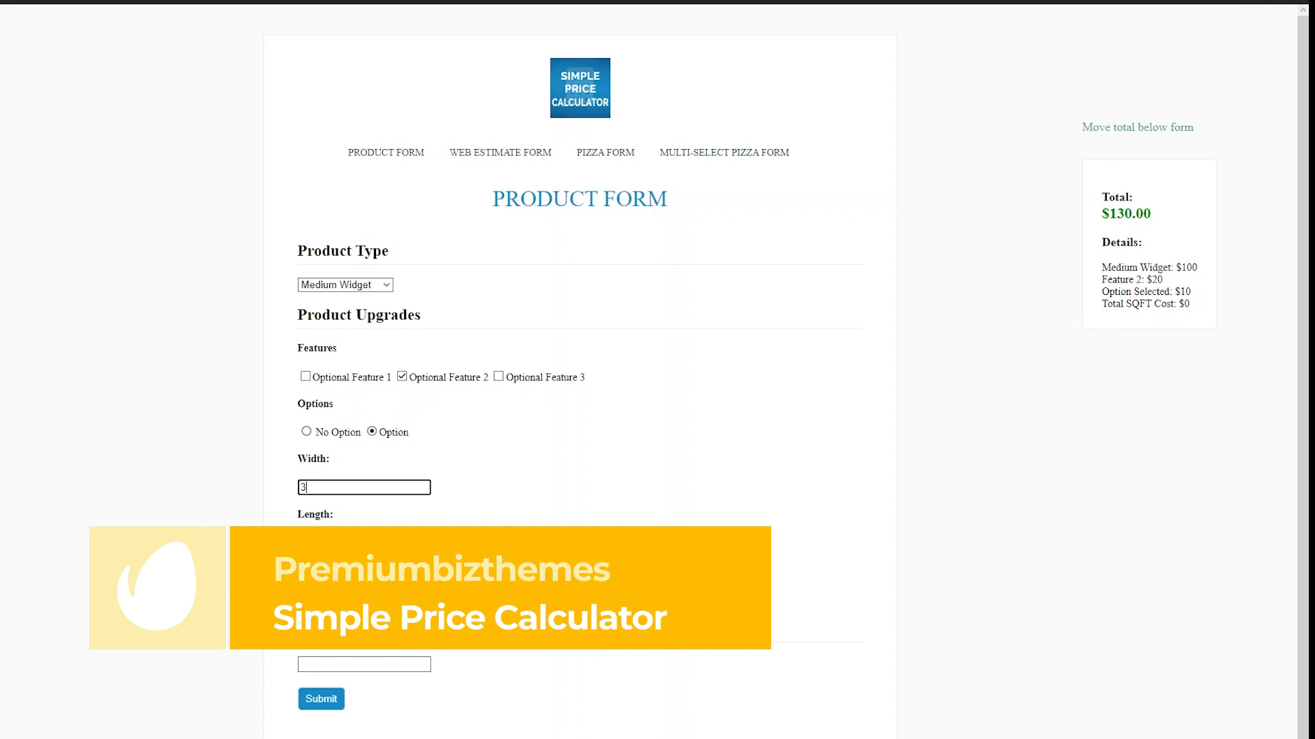
pyautogui.write('10')
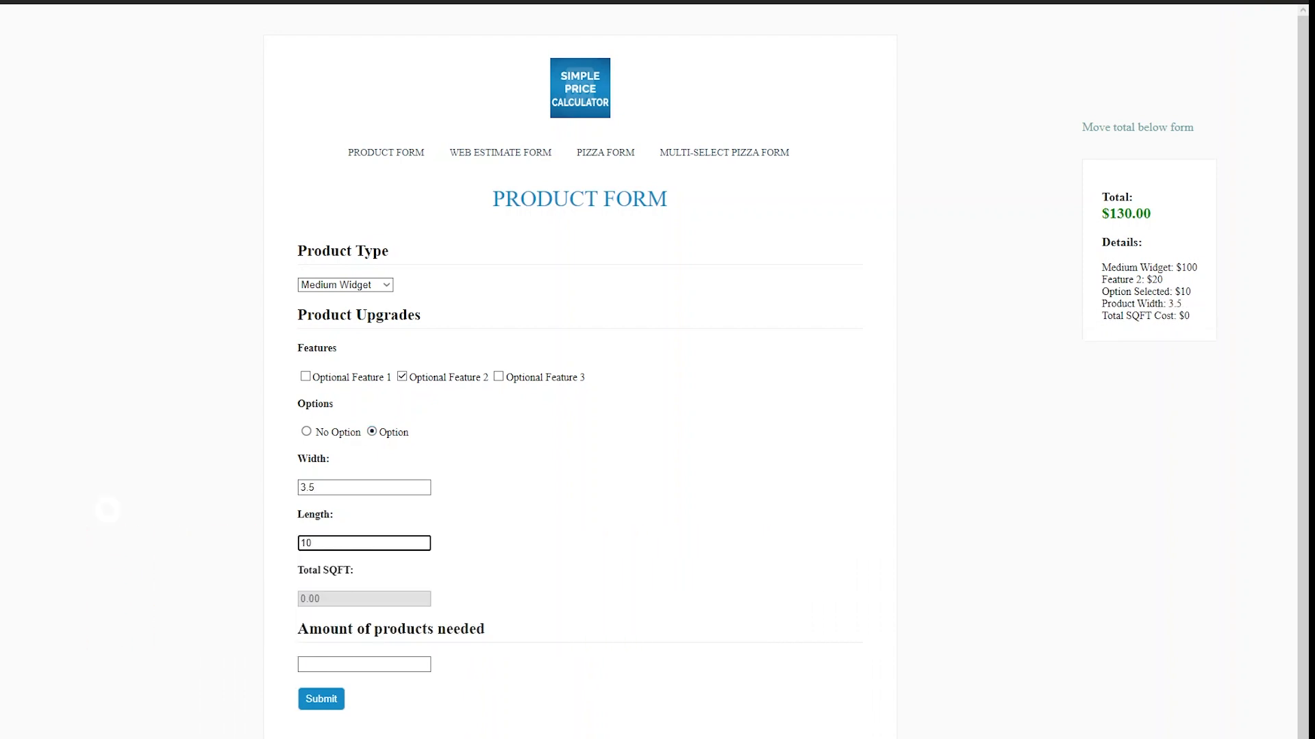
pyautogui.write('4')
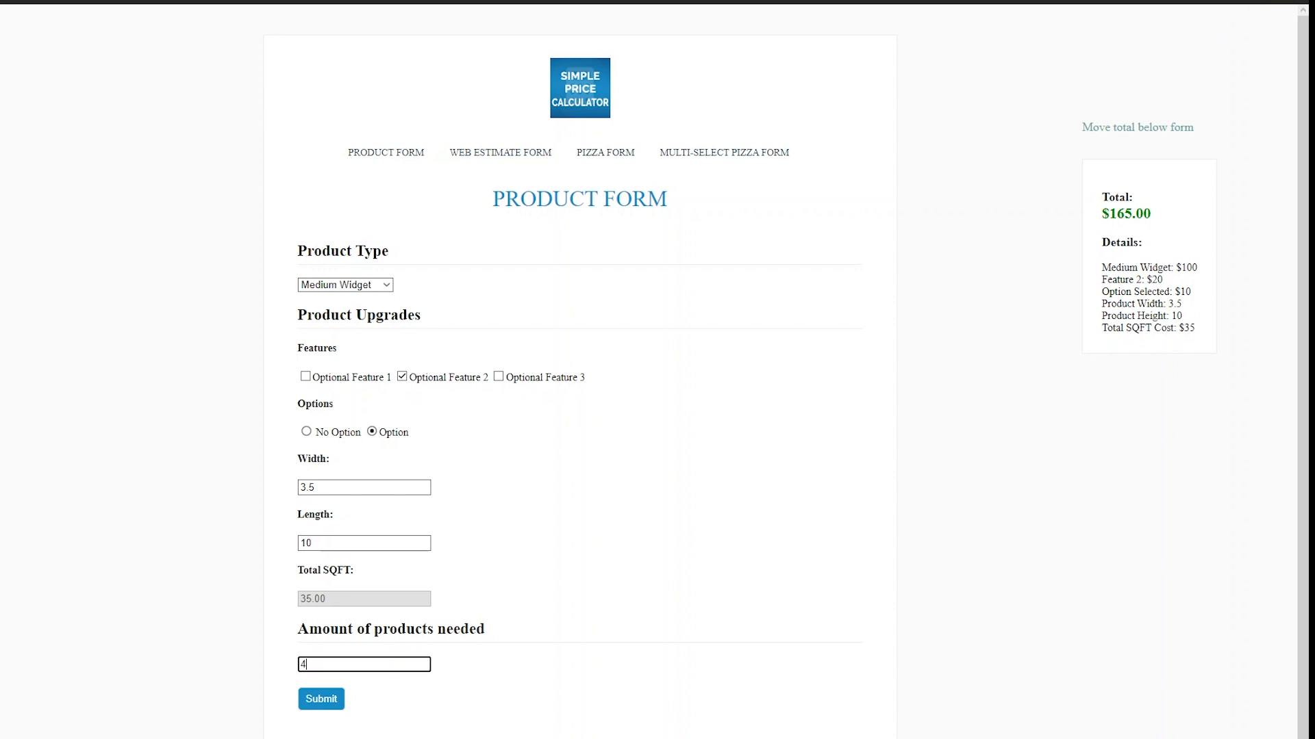
pyautogui.click(344, 284)
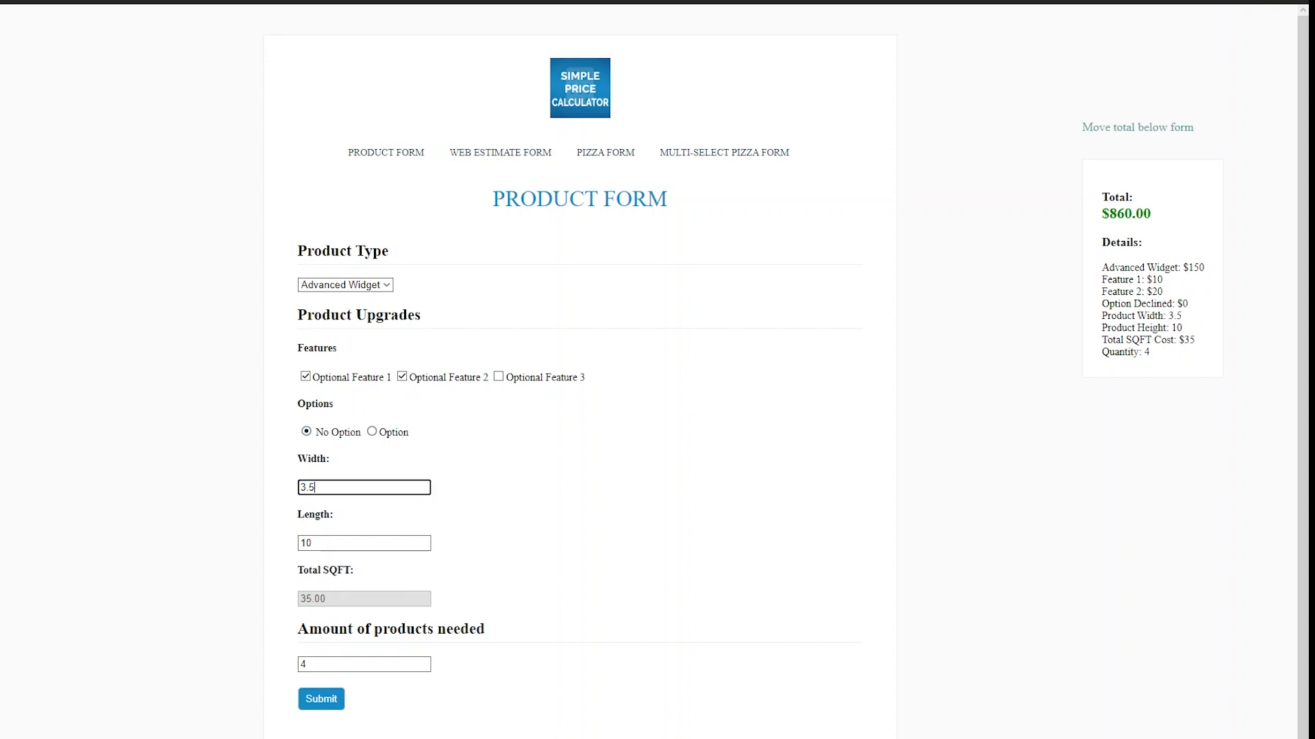
pyautogui.write('8')
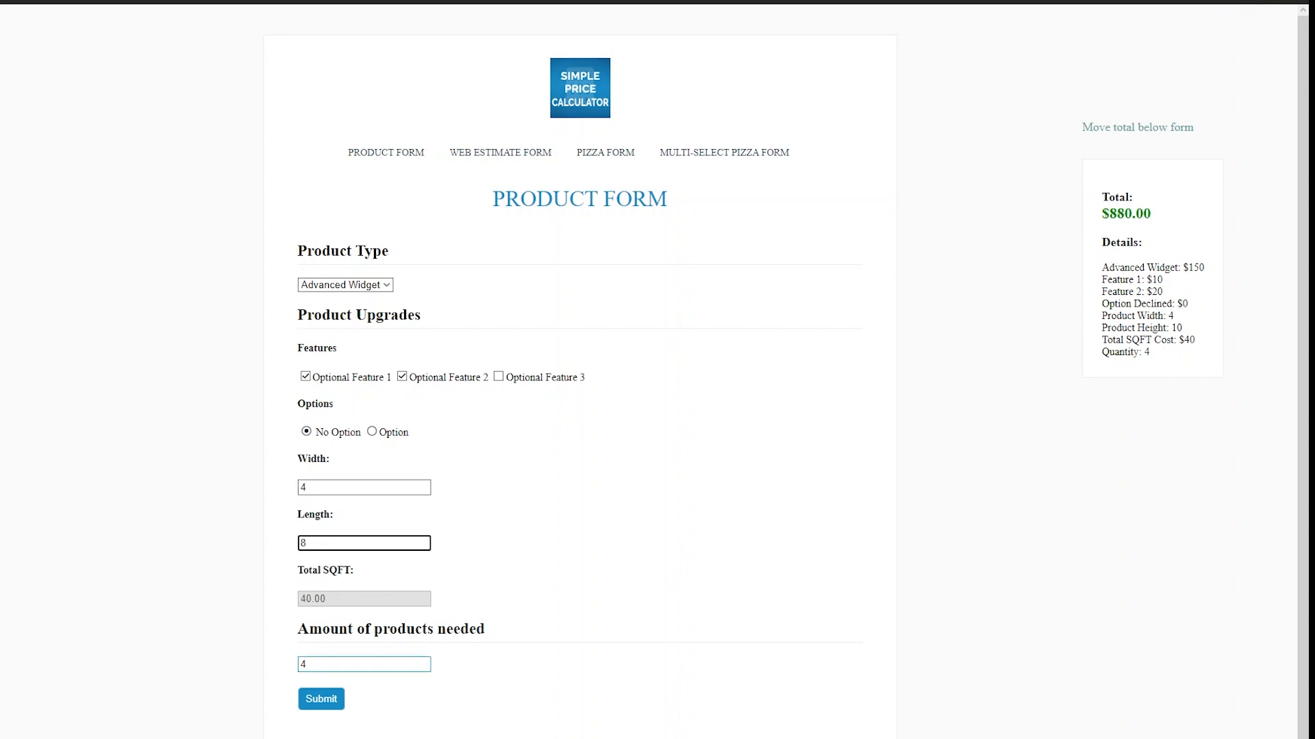
pyautogui.write('3')
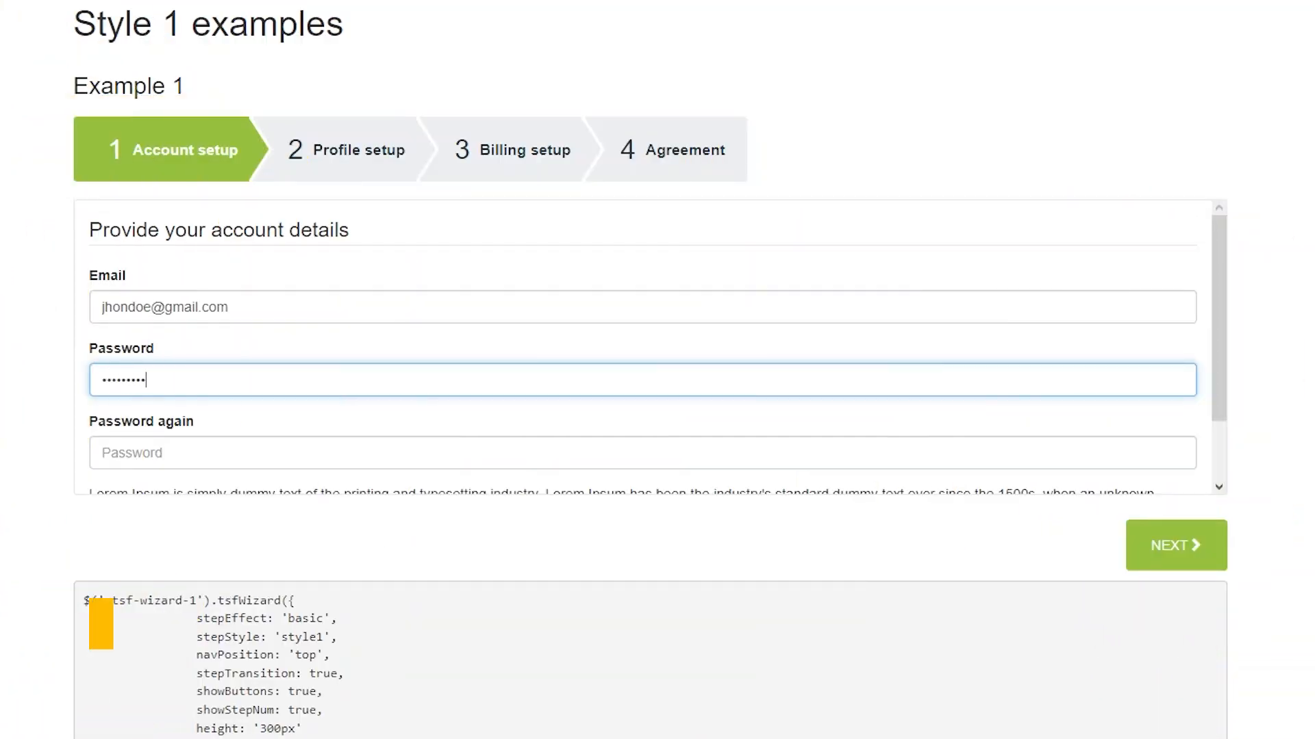
# - Advance Example 1 through the profile and billing steps, then move Example 2 to profile setup
pyautogui.click(1173, 545)
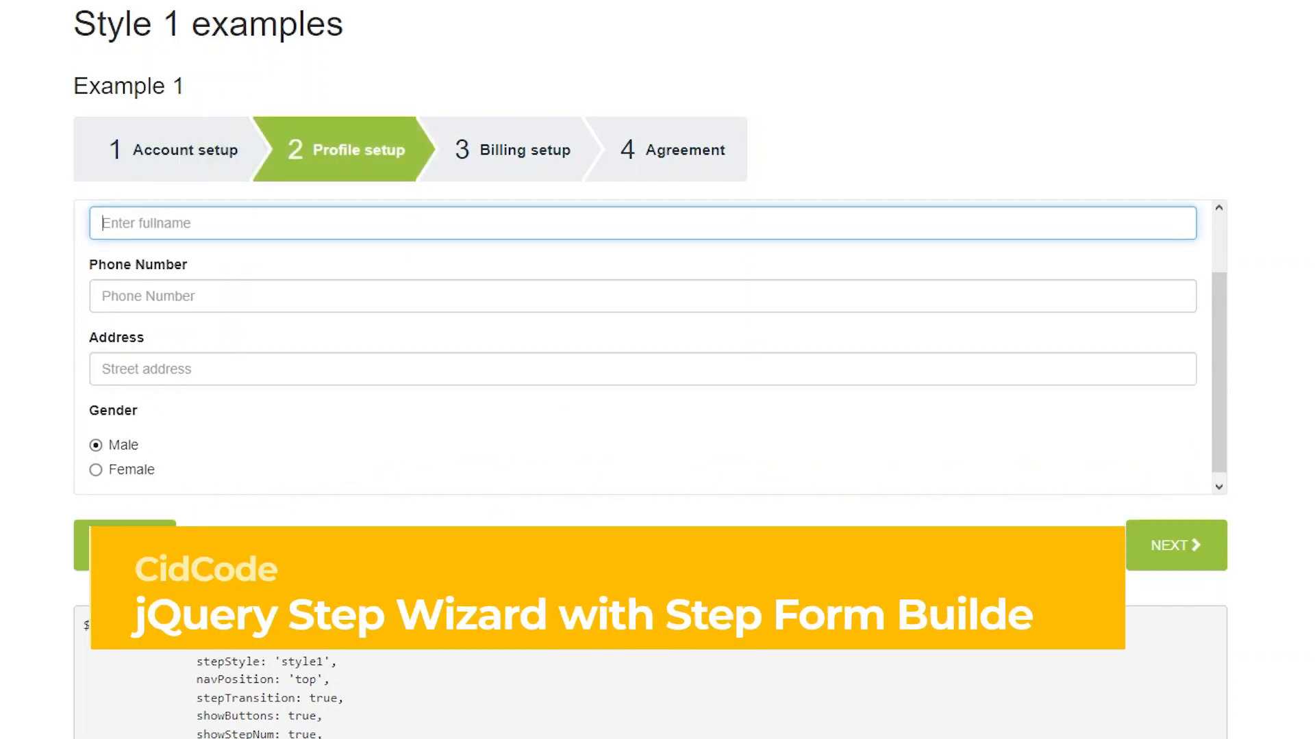
pyautogui.write('S')
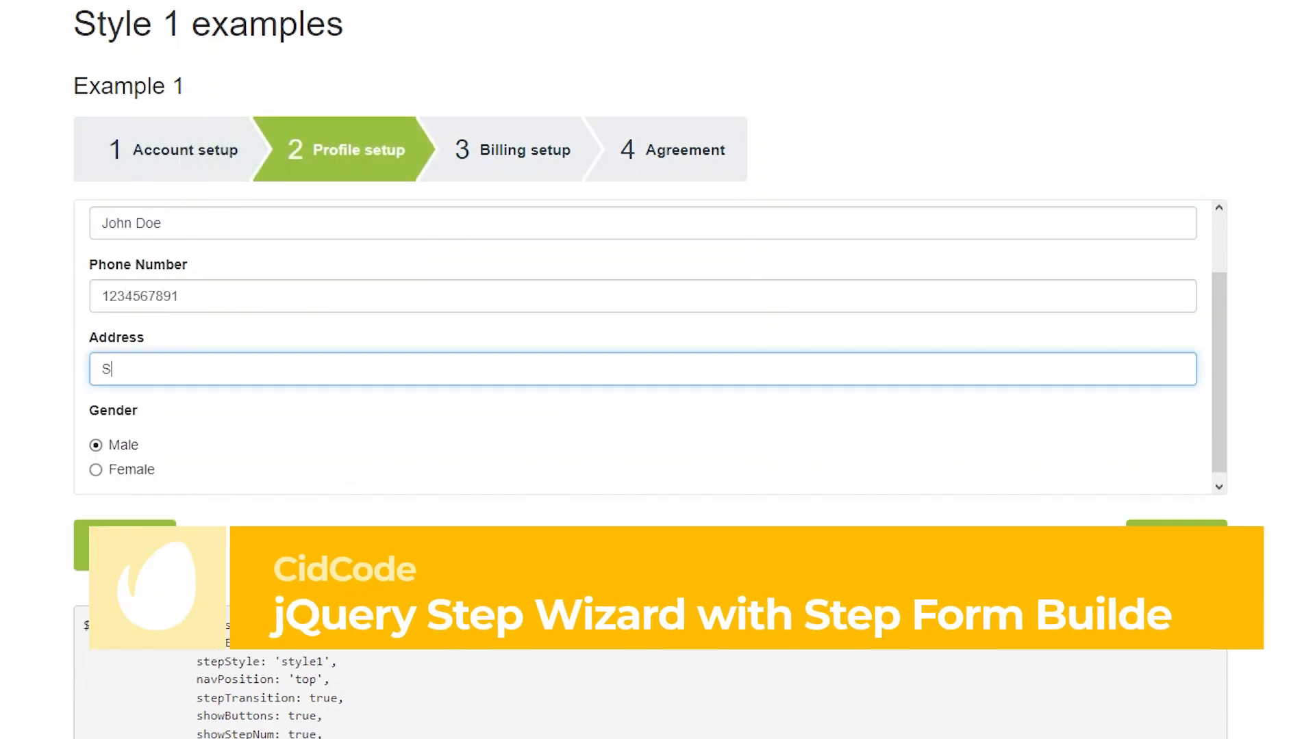
pyautogui.click(1175, 543)
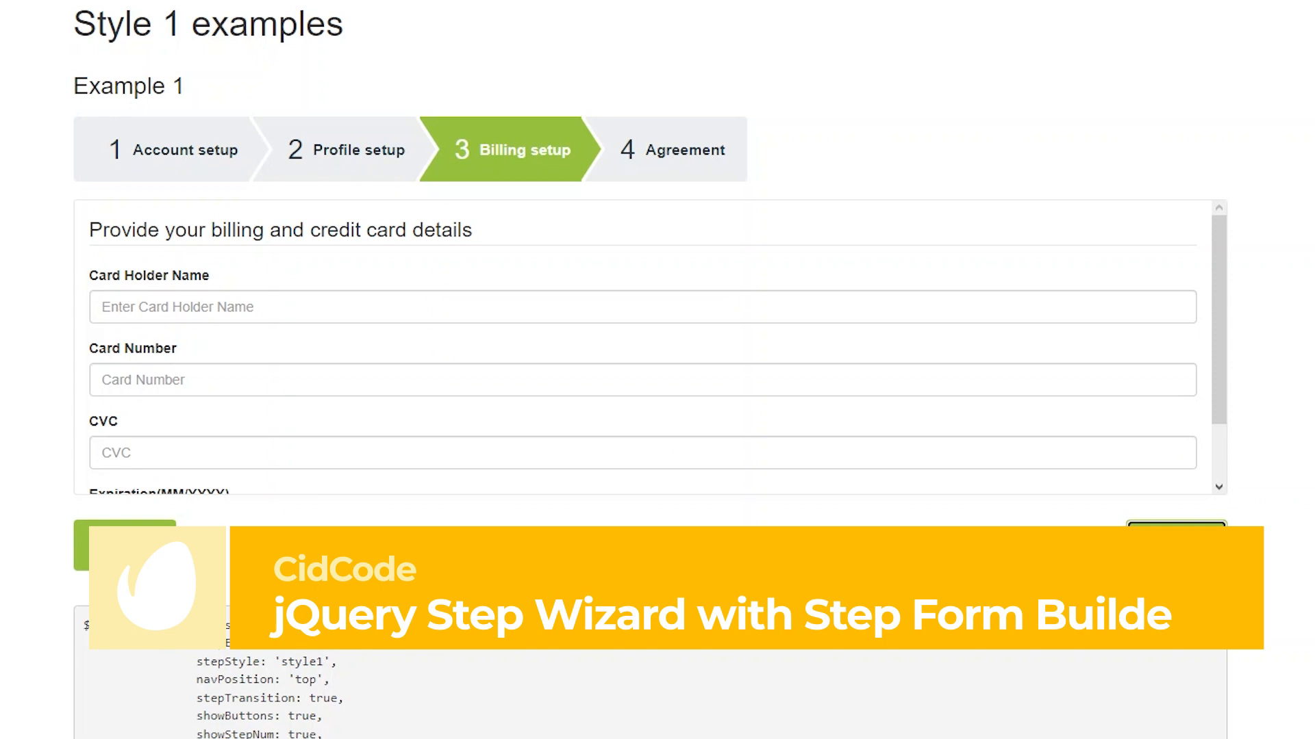
pyautogui.write('1')
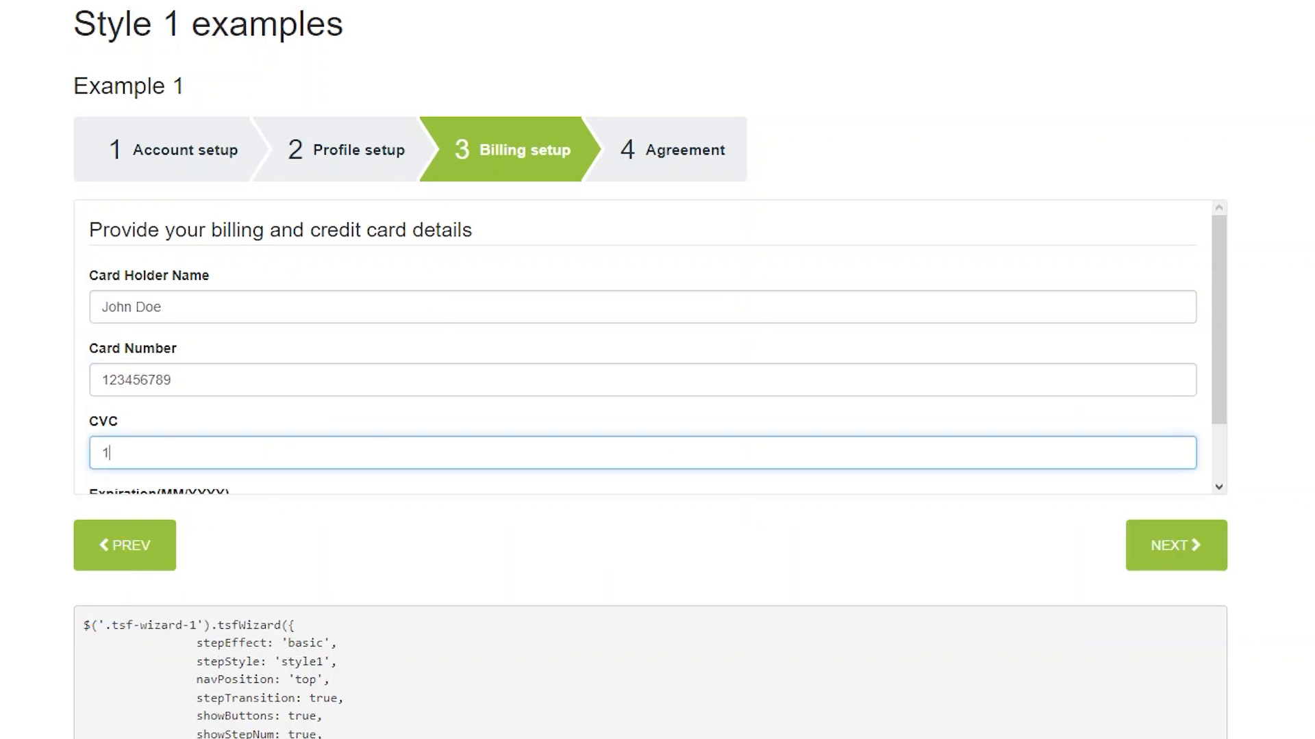
pyautogui.click(1175, 545)
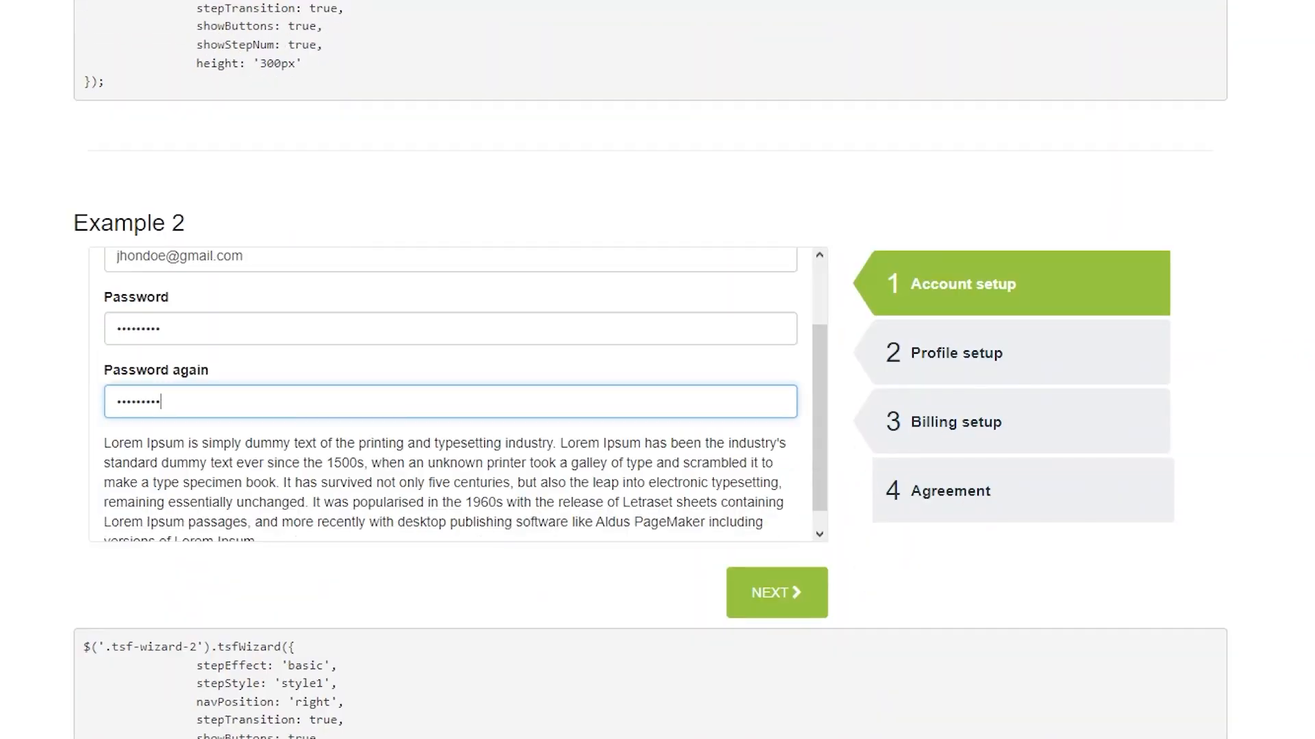
pyautogui.click(774, 591)
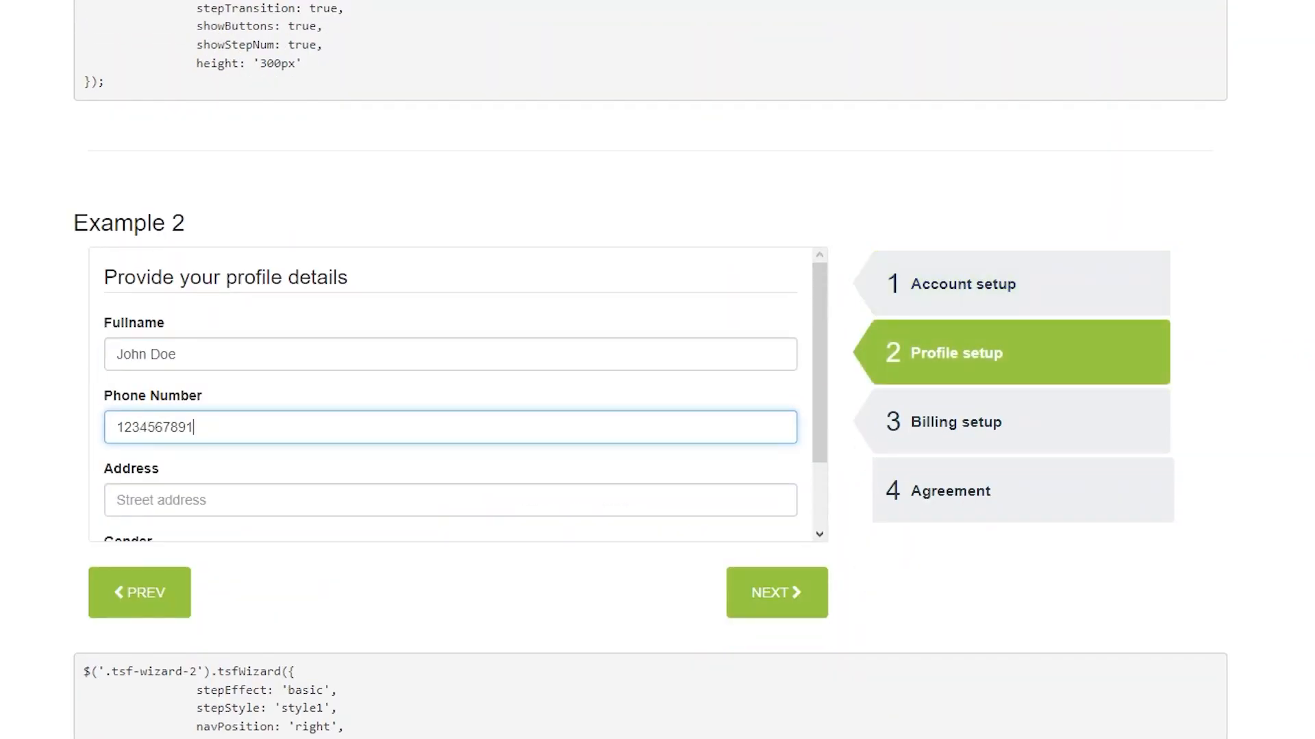
pyautogui.click(775, 592)
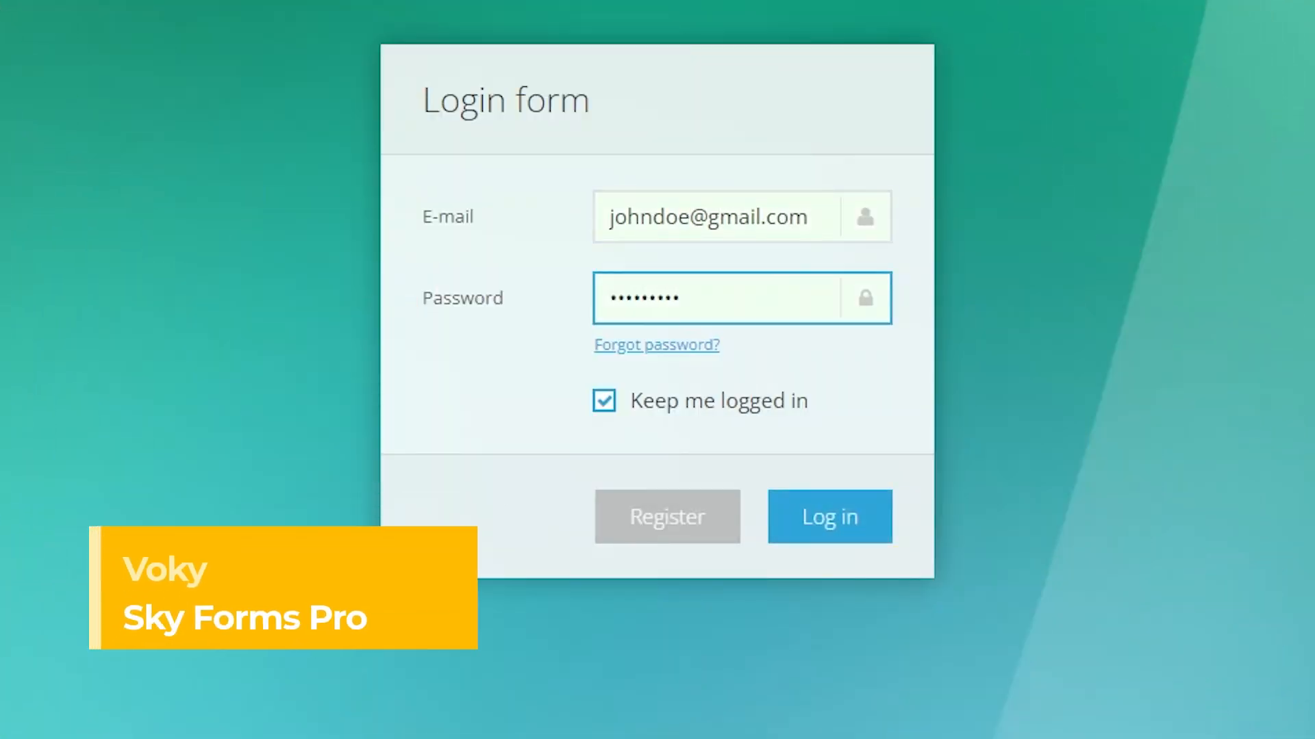
# - Switch to the Sky Forms Pro registration form, enter the masked password and begin a name
pyautogui.click(665, 516)
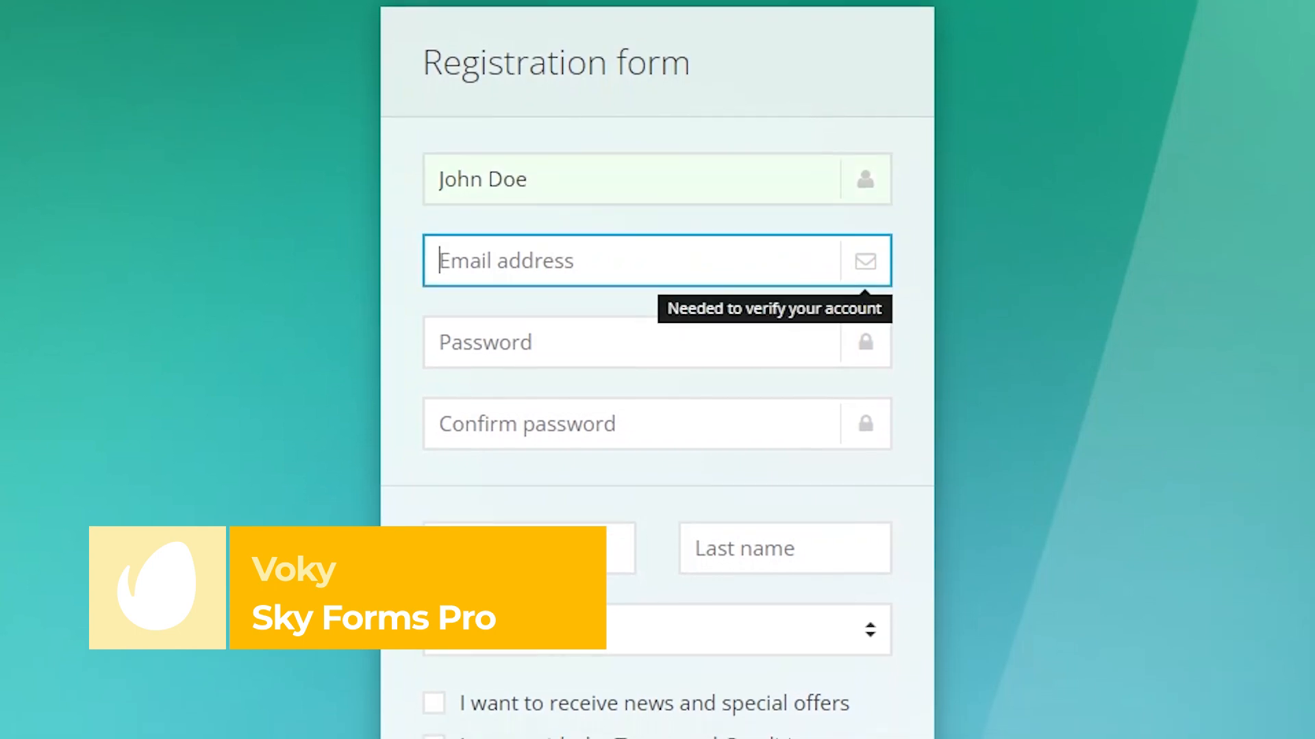
pyautogui.write('•••••')
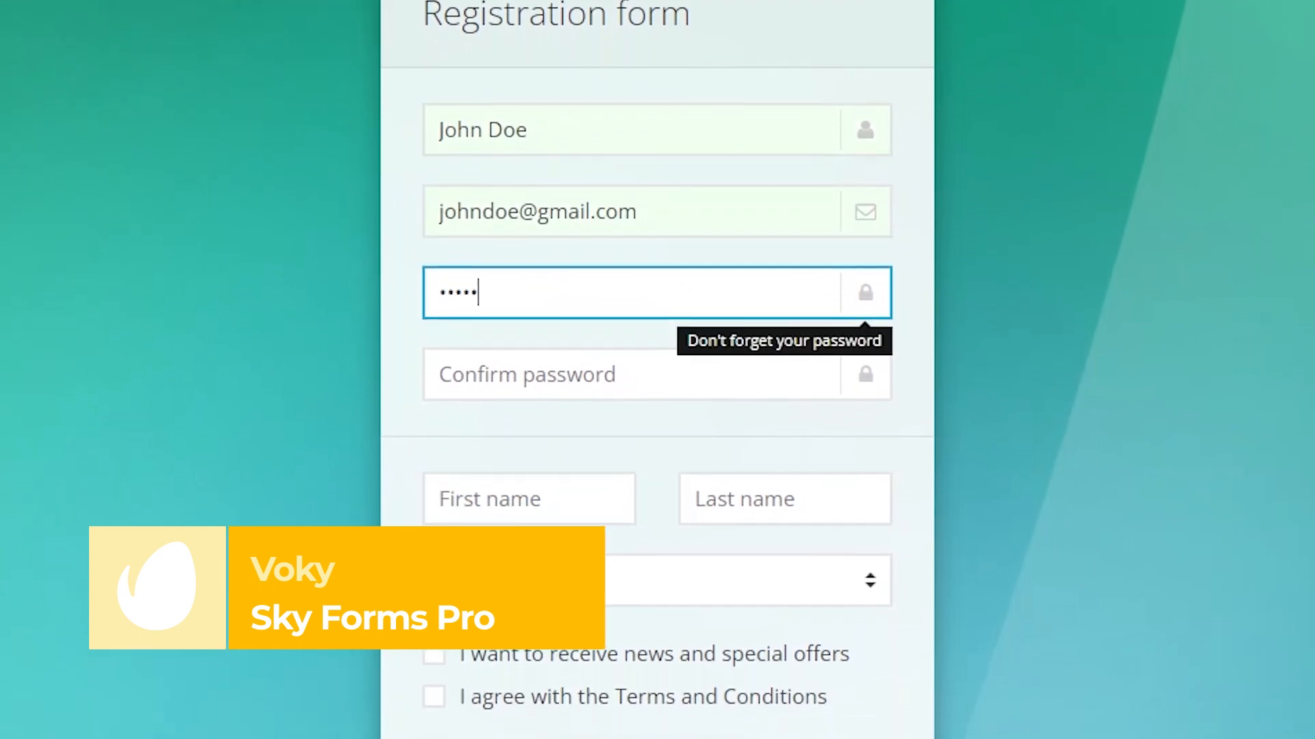
pyautogui.write('John Do')
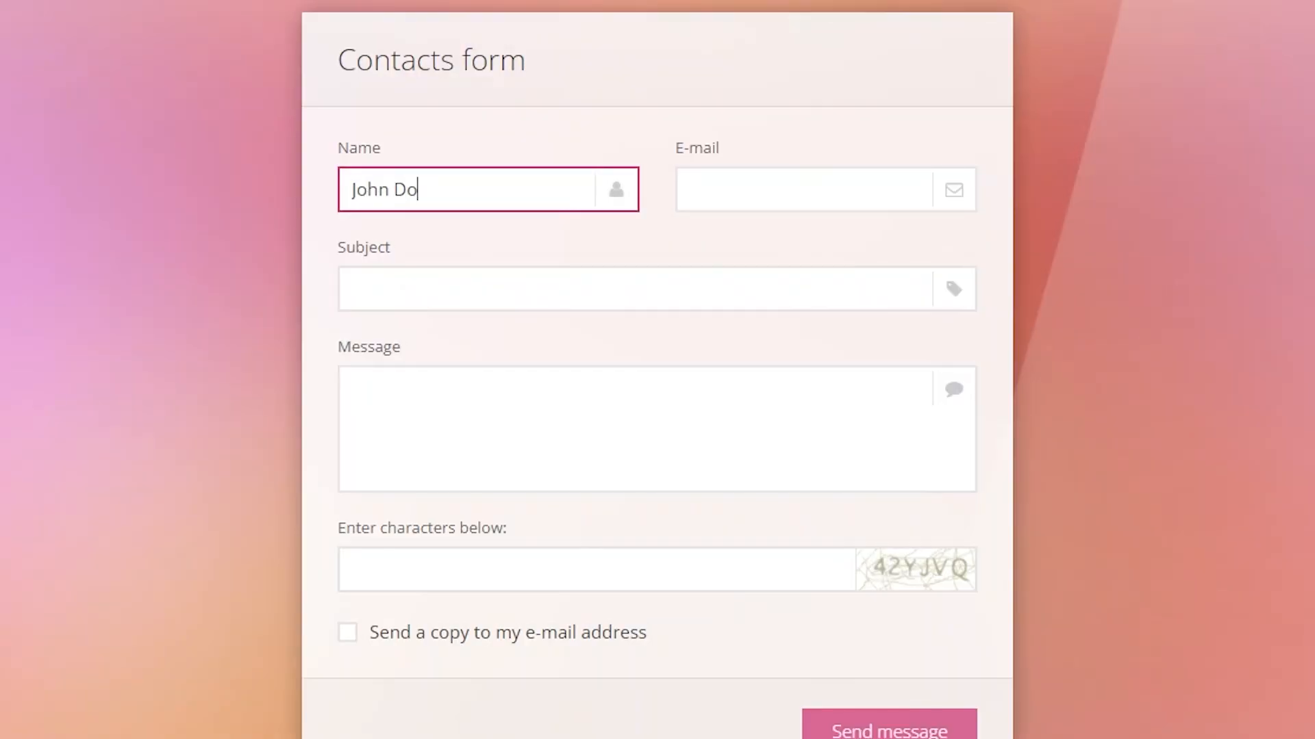
pyautogui.write('johndoe@gmail.com')
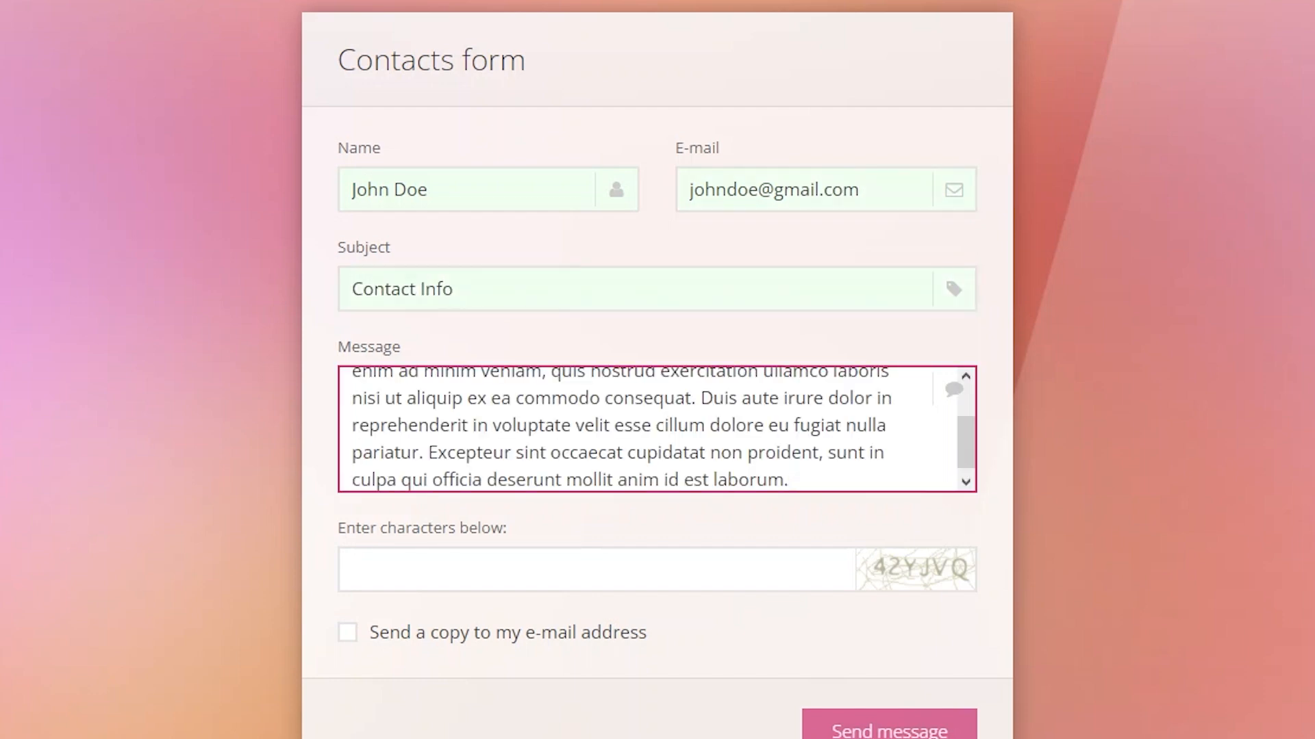
pyautogui.write('4')
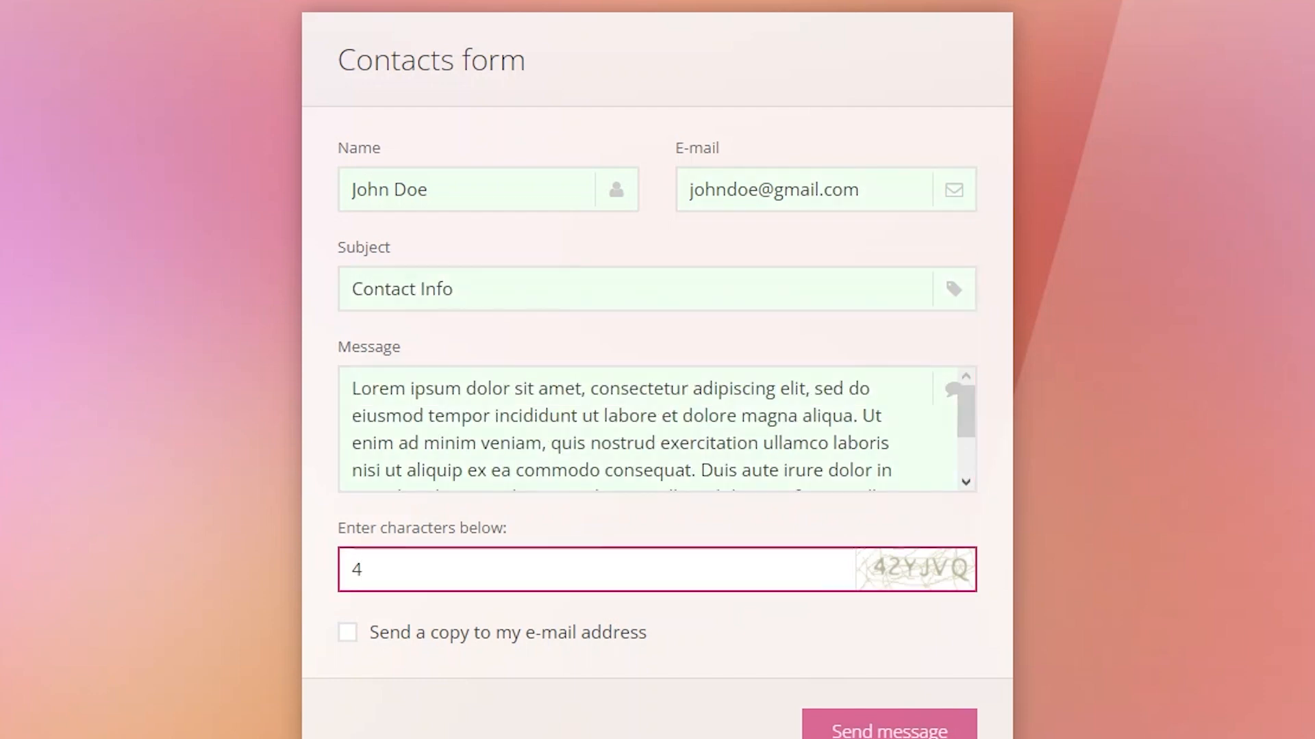
pyautogui.write('2YJVQ')
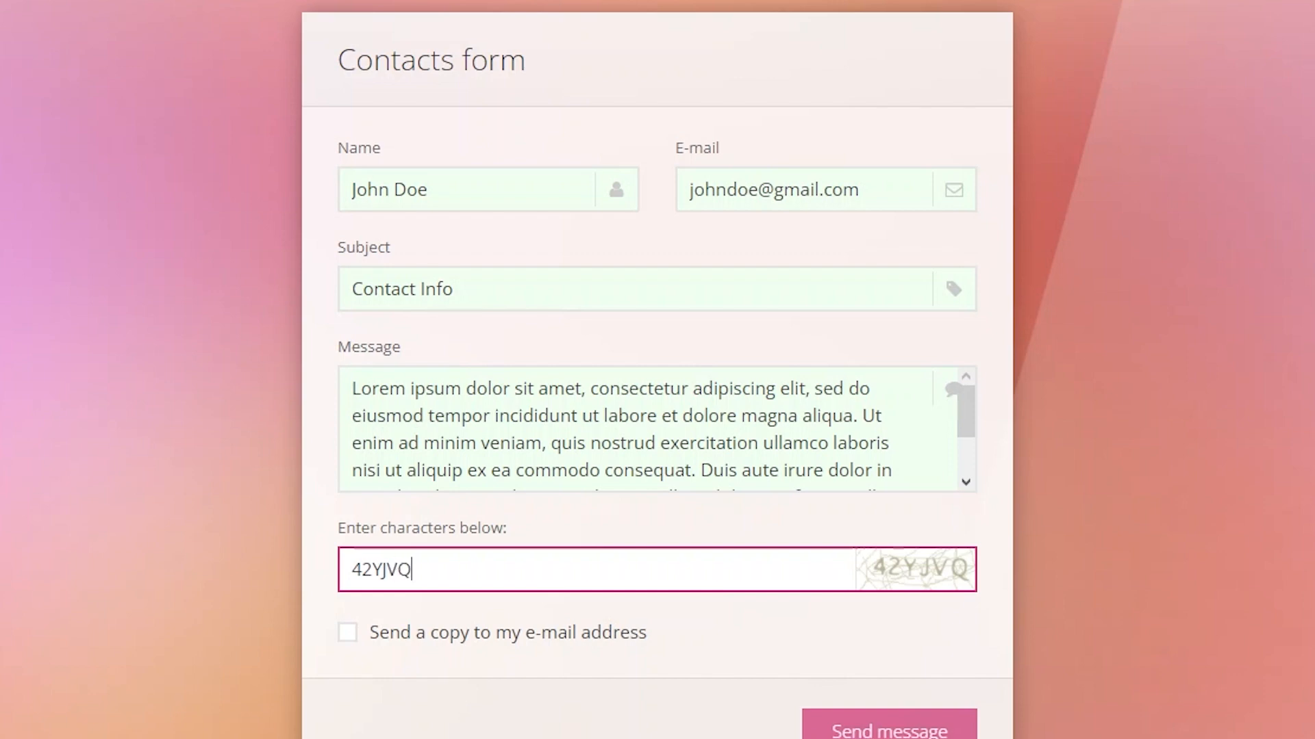
pyautogui.click(887, 728)
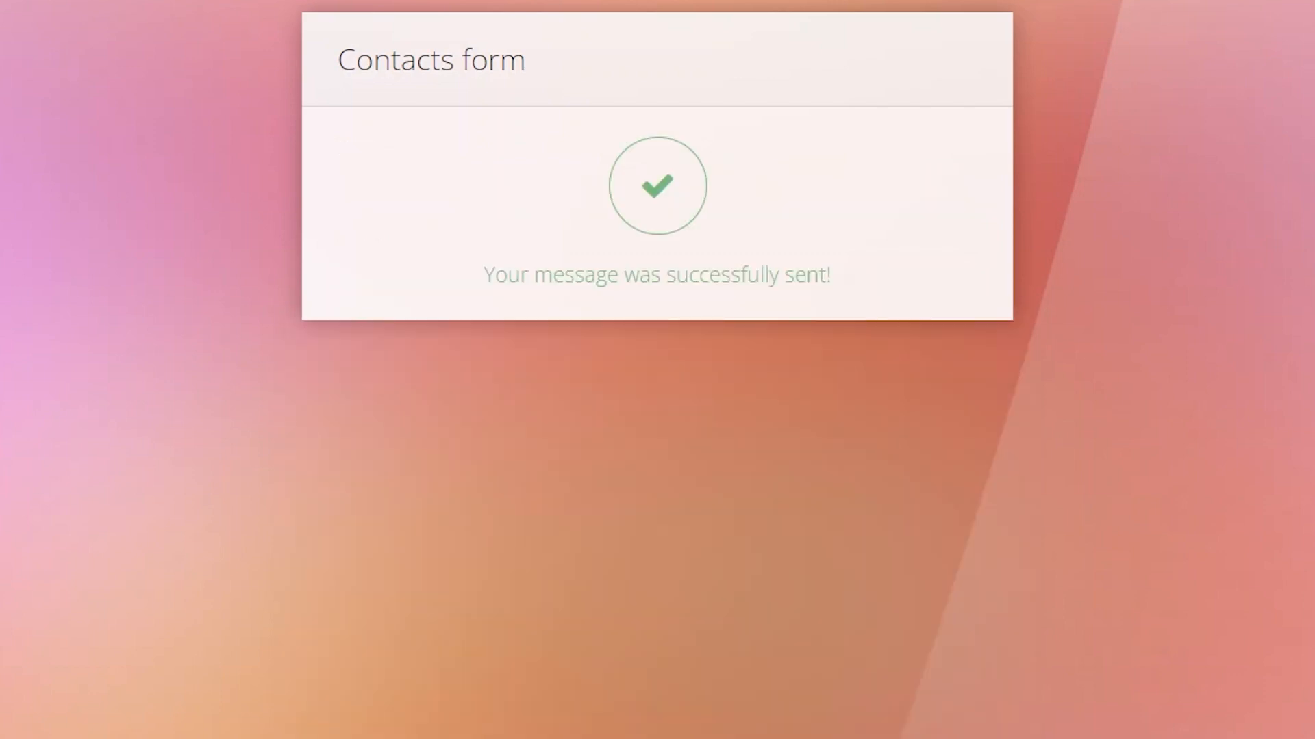